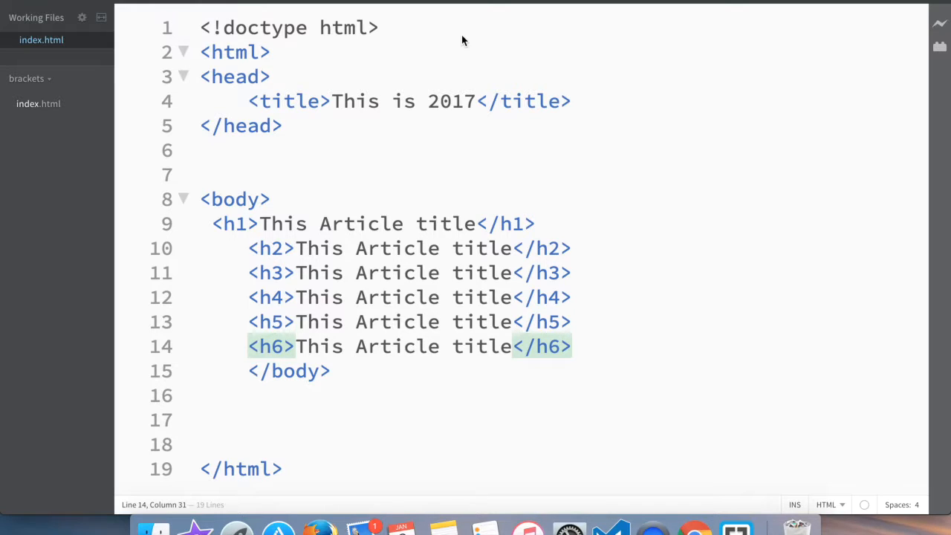
mouse_move(439, 104)
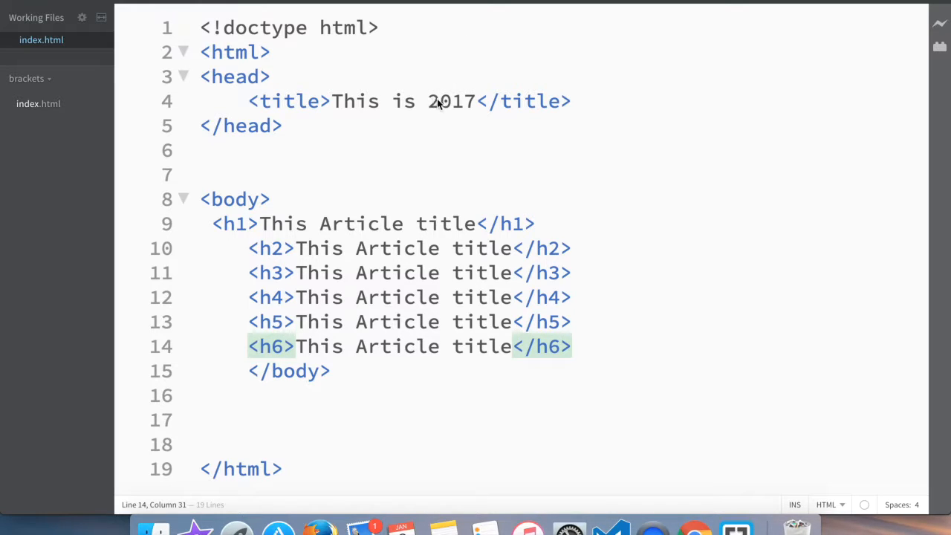
mouse_move(256, 223)
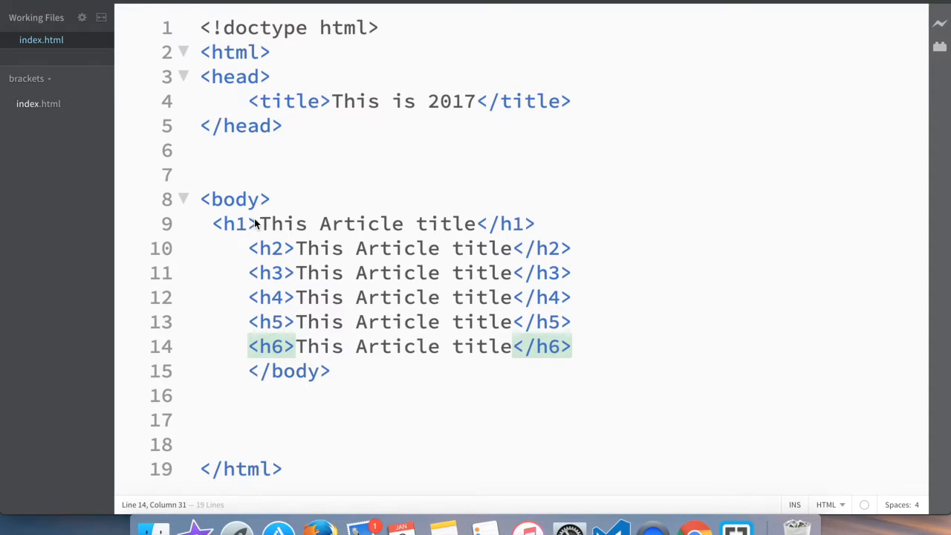
mouse_move(247, 226)
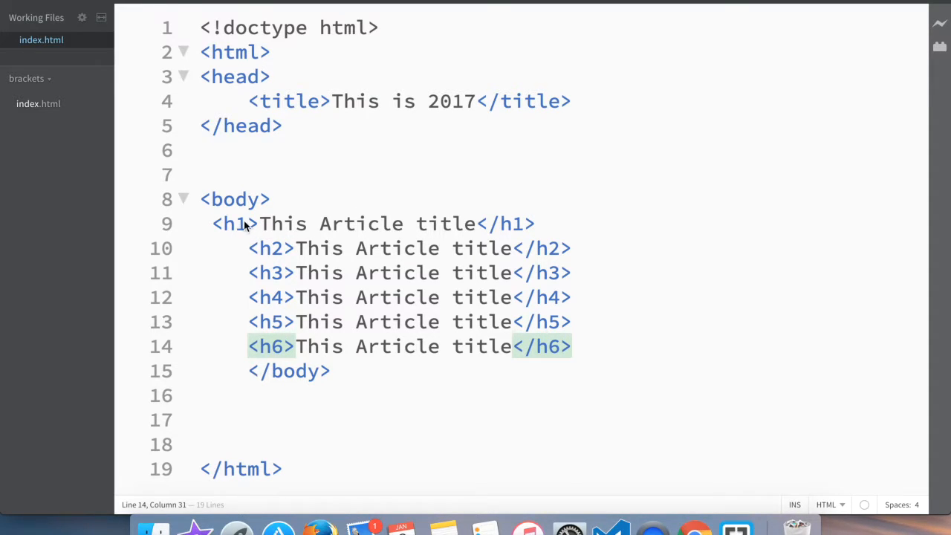
mouse_move(369, 229)
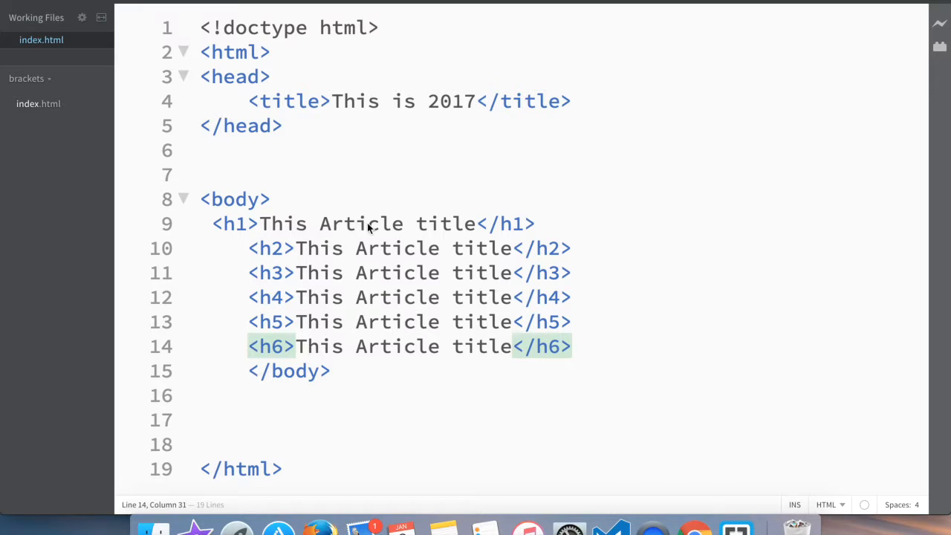
mouse_move(259, 241)
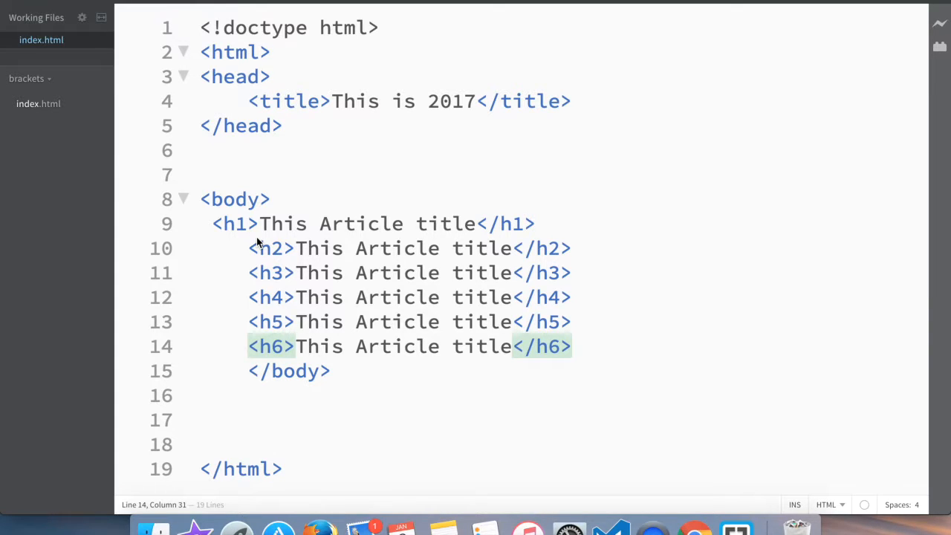
mouse_move(253, 274)
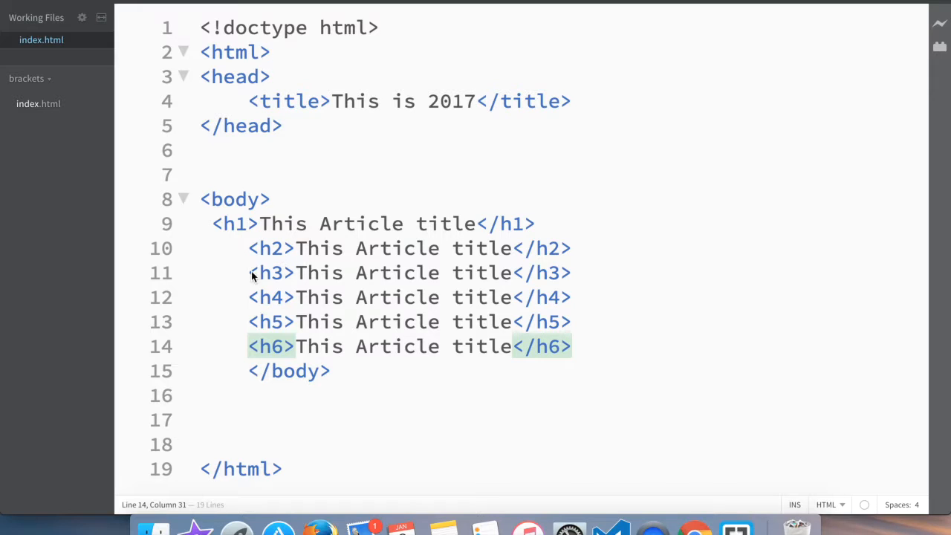
mouse_move(333, 264)
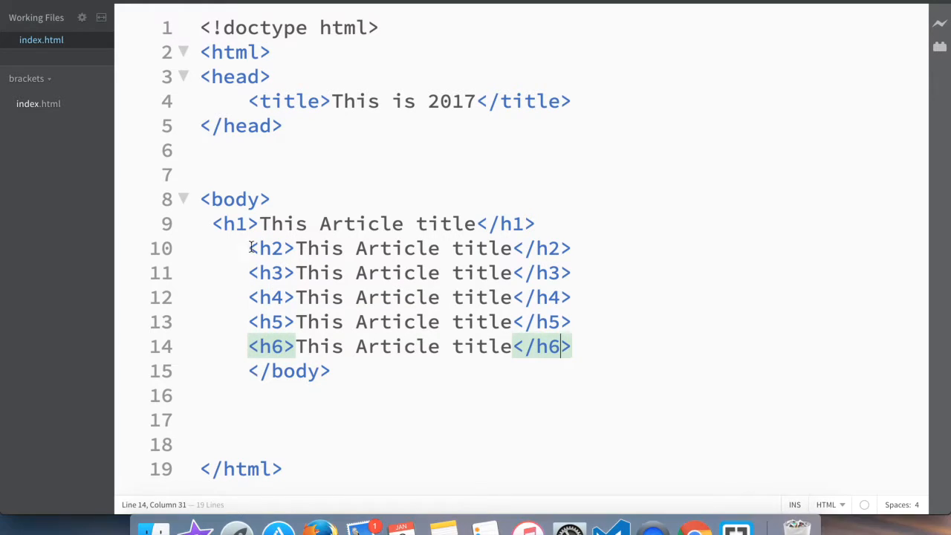
Delete the h2 through h6 heading lines, leaving only the h1
left_click_drag(249, 248, 372, 274)
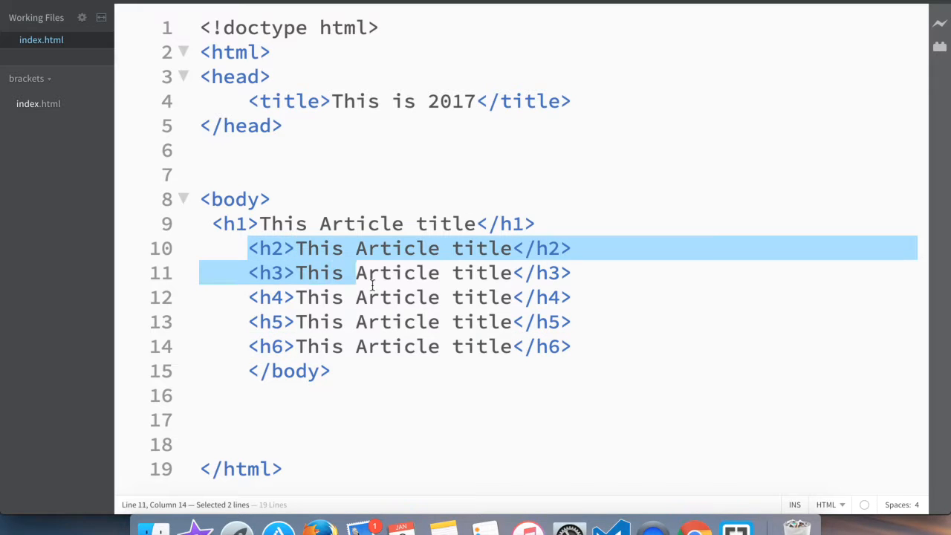
key("Delete")
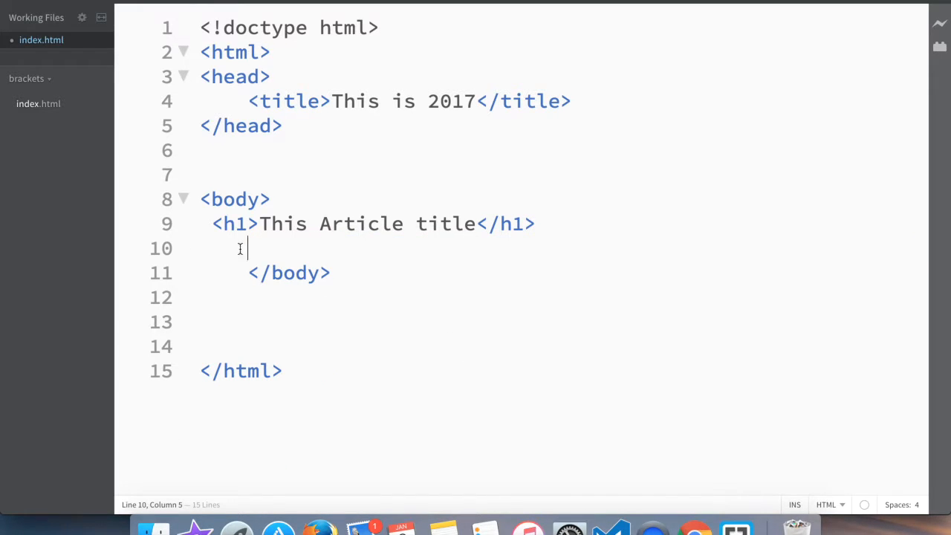
mouse_move(550, 156)
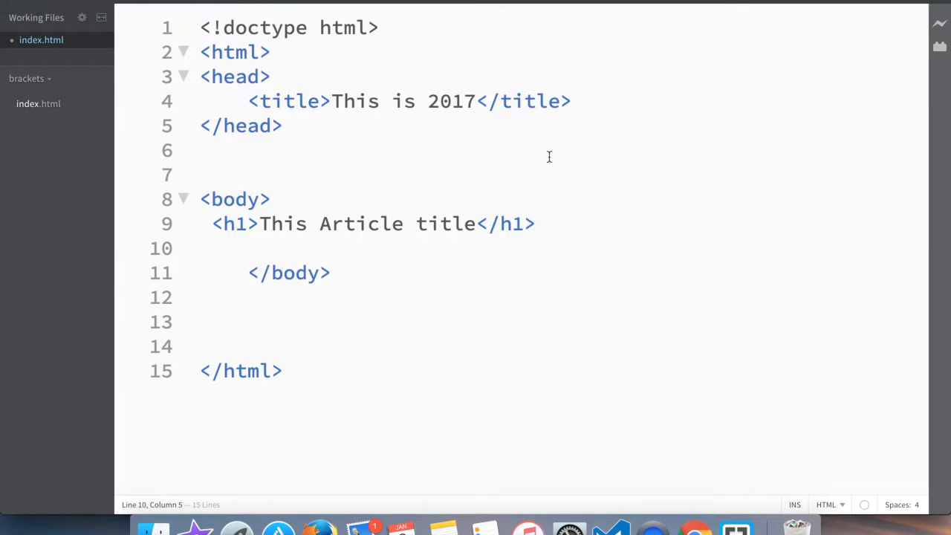
mouse_move(597, 141)
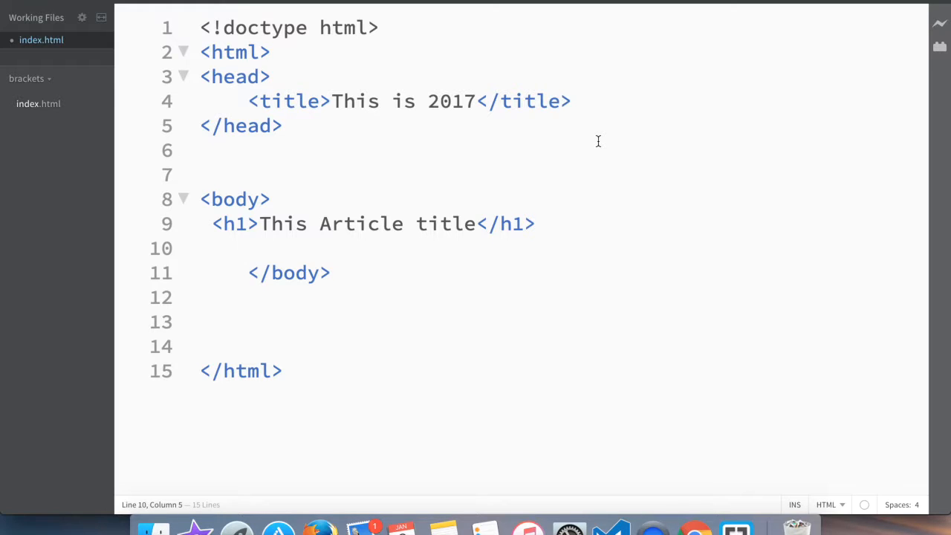
Write a gibberish line and the sentence 'This is the most interesting article ever.'
type("askldfjalksdfjl")
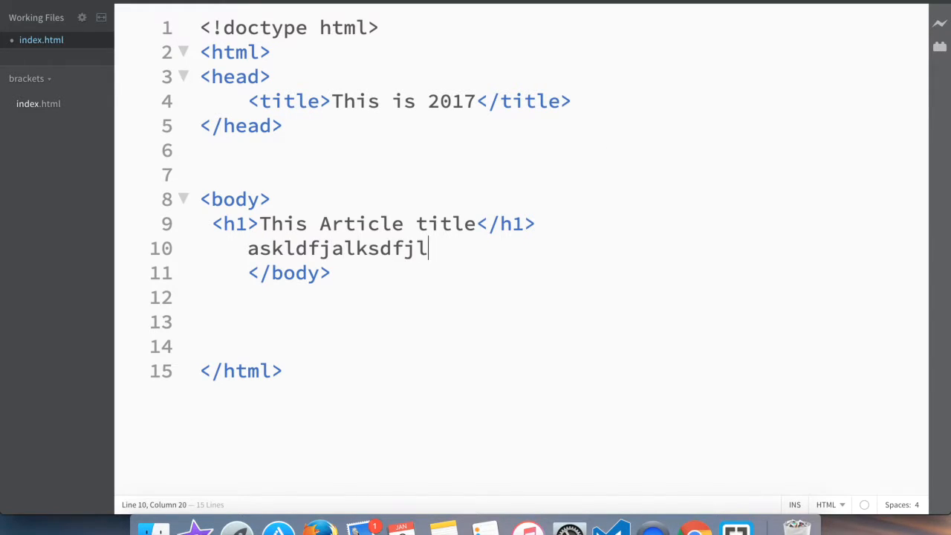
type("afk.")
type("Th")
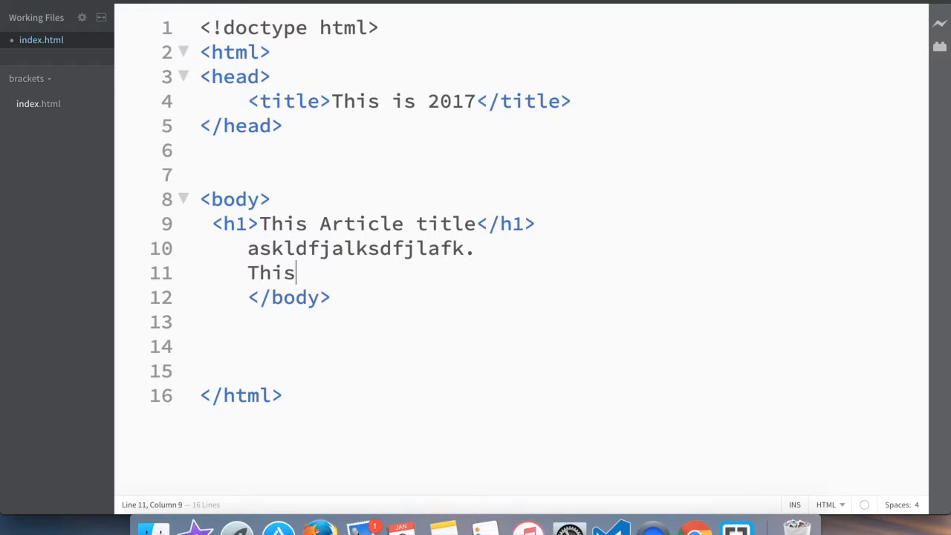
type("is the")
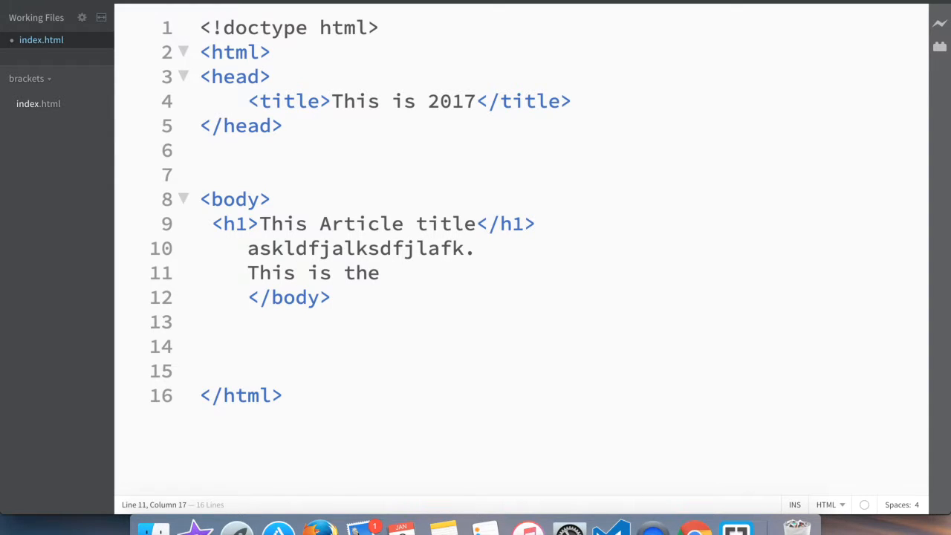
type("most inte")
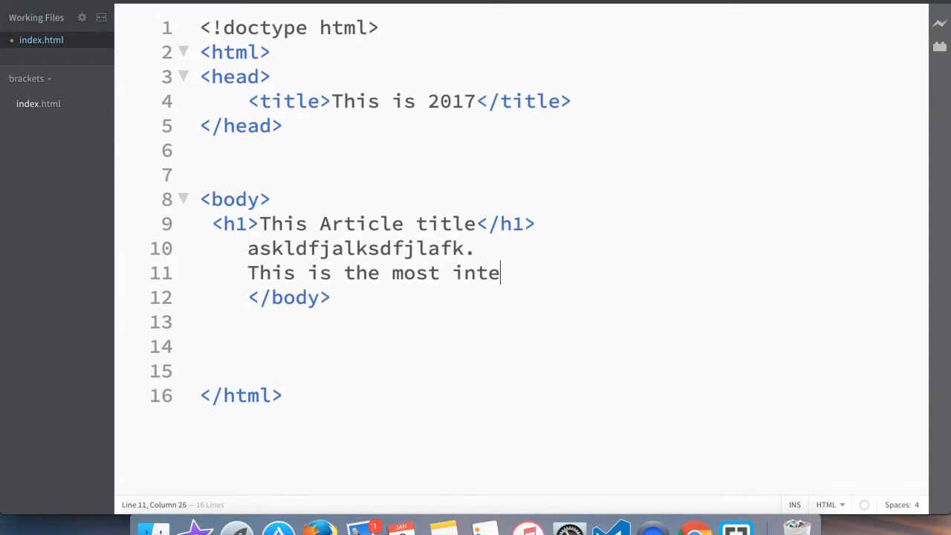
type("r")
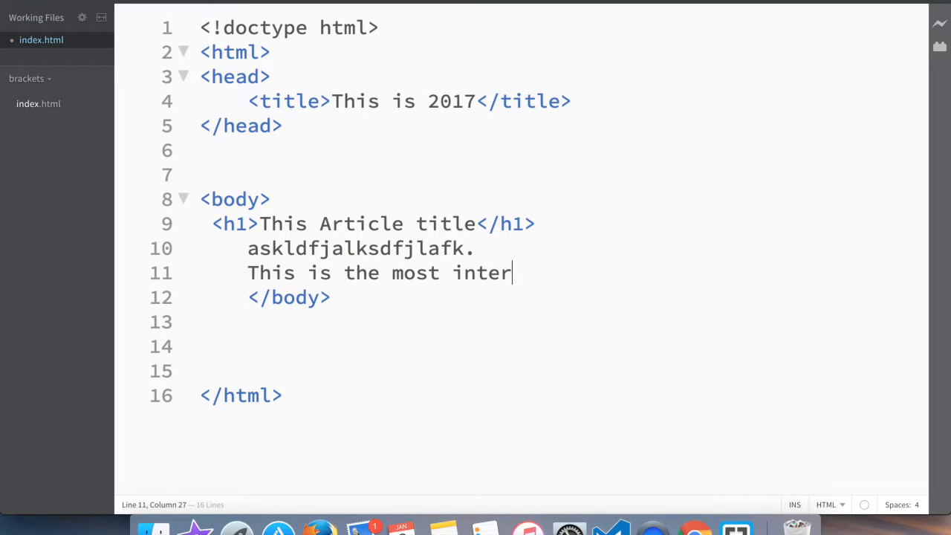
type("esting ar")
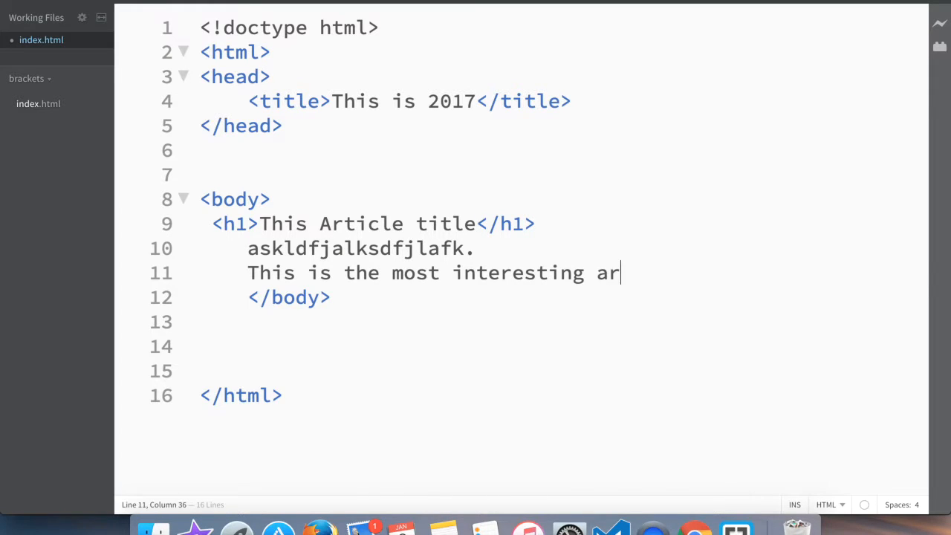
type("ticle eve")
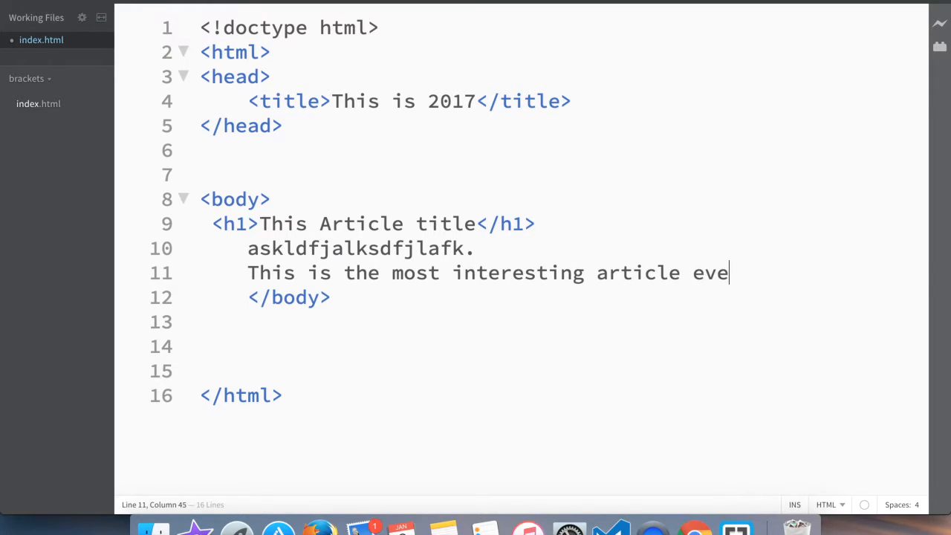
type("r")
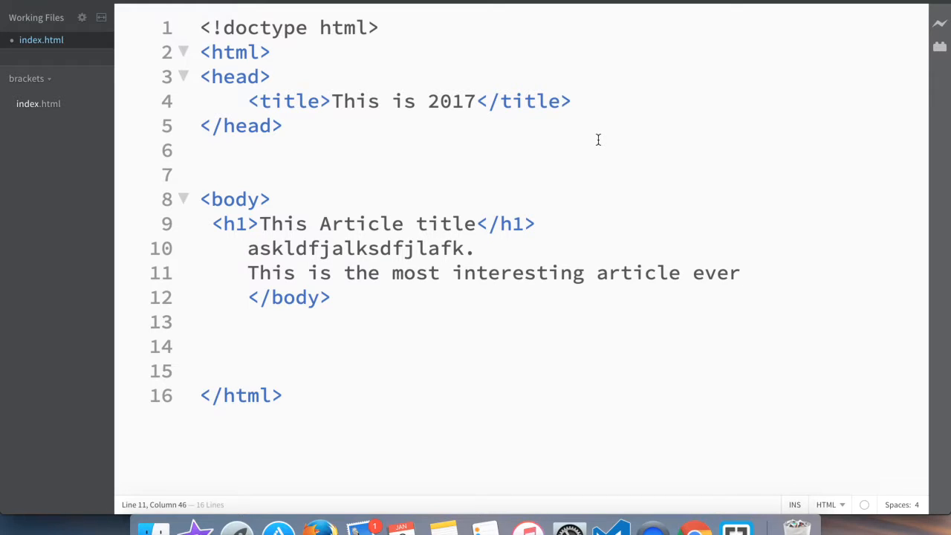
type(".")
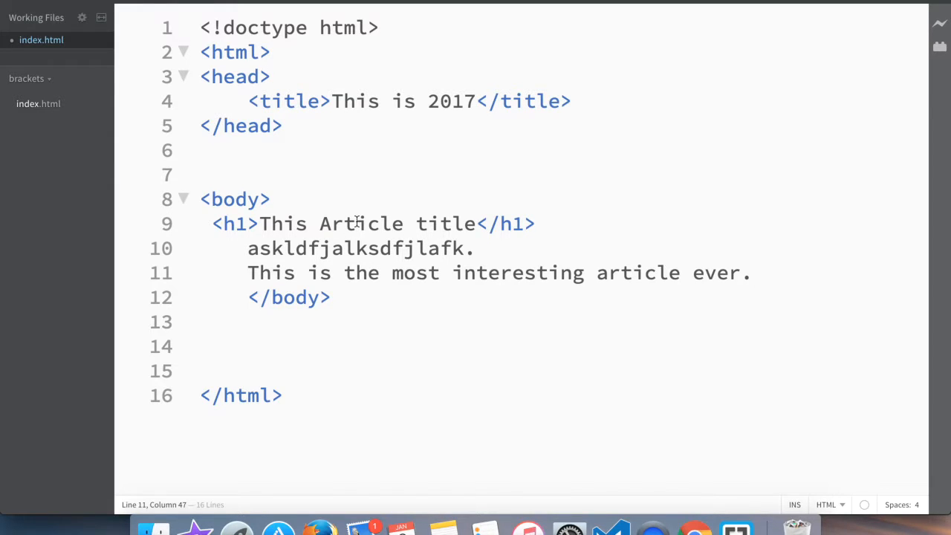
mouse_move(392, 273)
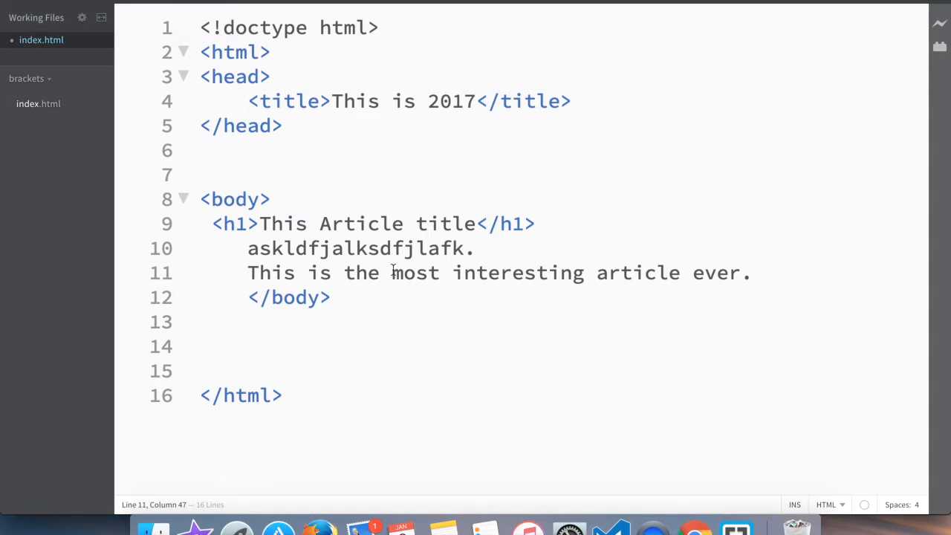
Add the line 'this is 2017' below the article sentence
key("Return")
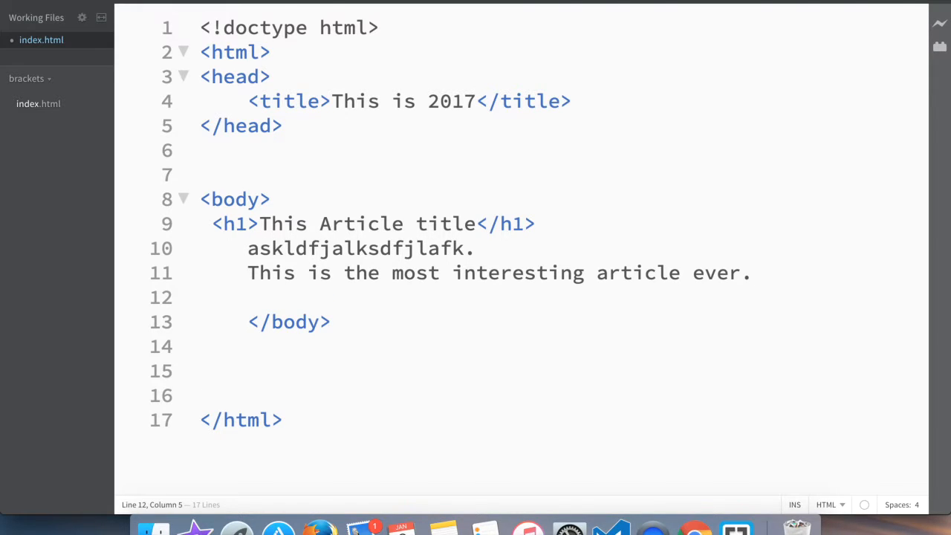
type("this is")
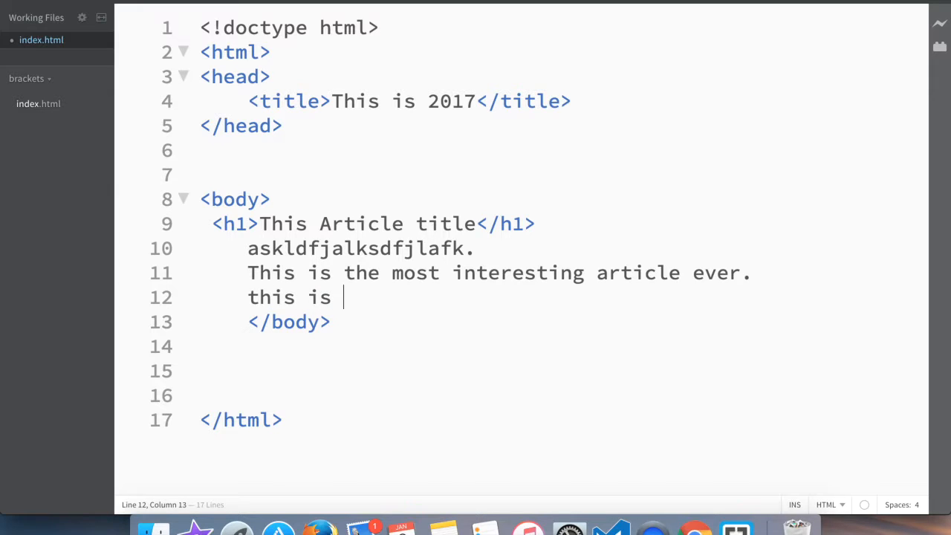
type("2017")
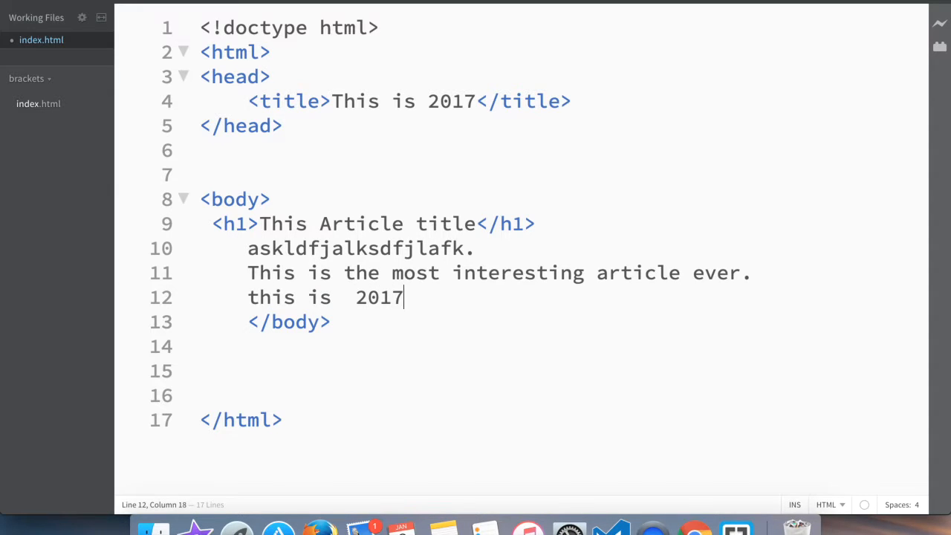
mouse_move(582, 298)
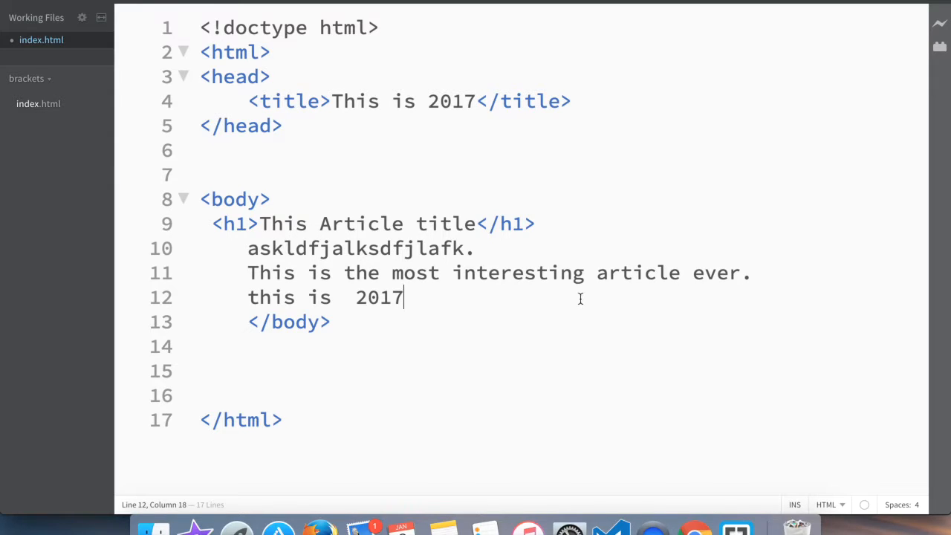
mouse_move(362, 175)
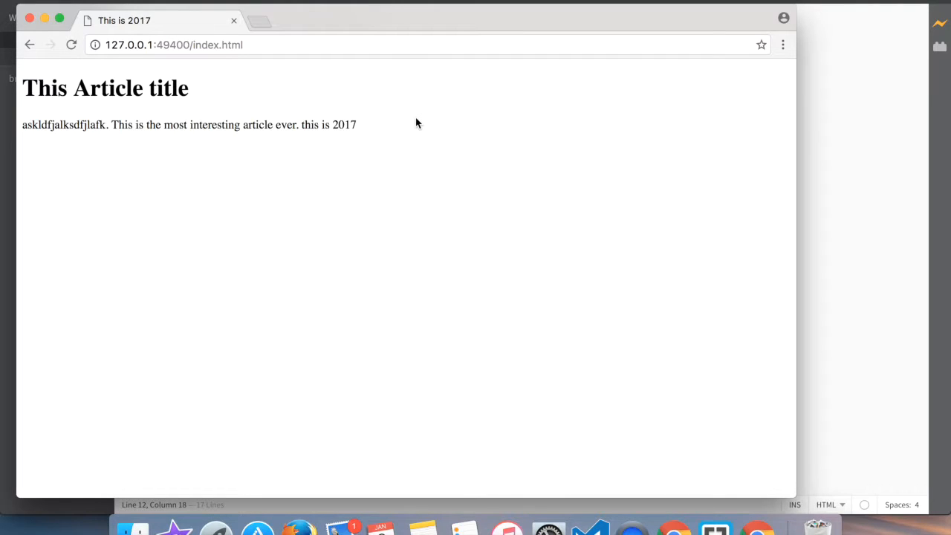
mouse_move(189, 171)
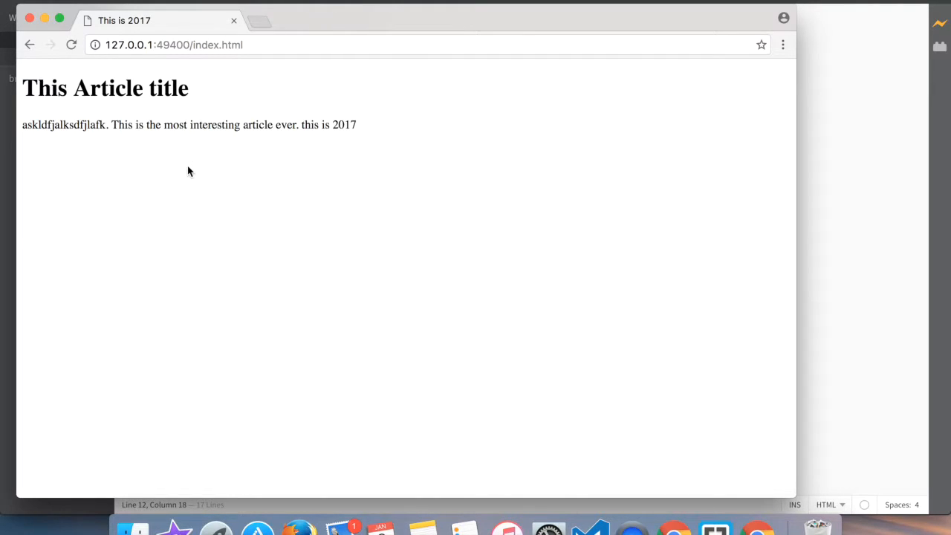
mouse_move(315, 125)
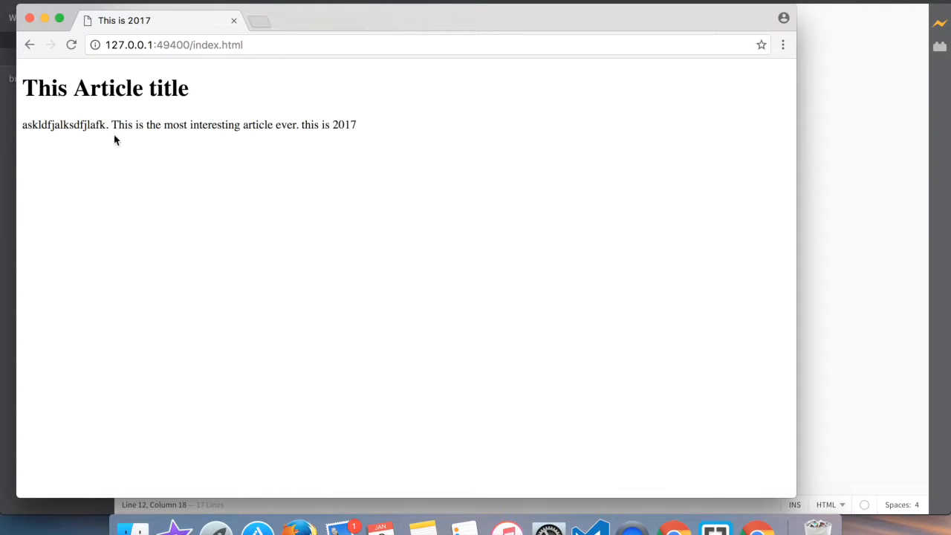
mouse_move(161, 143)
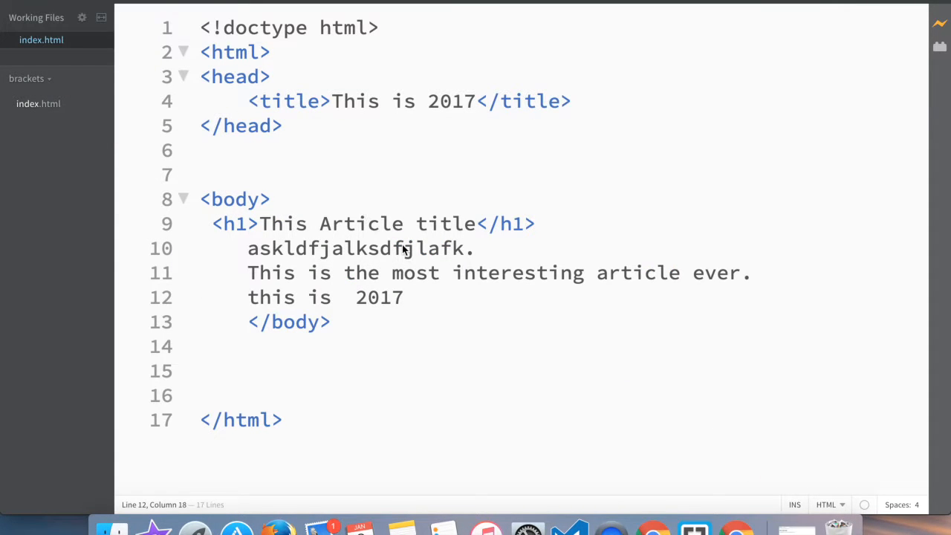
mouse_move(496, 255)
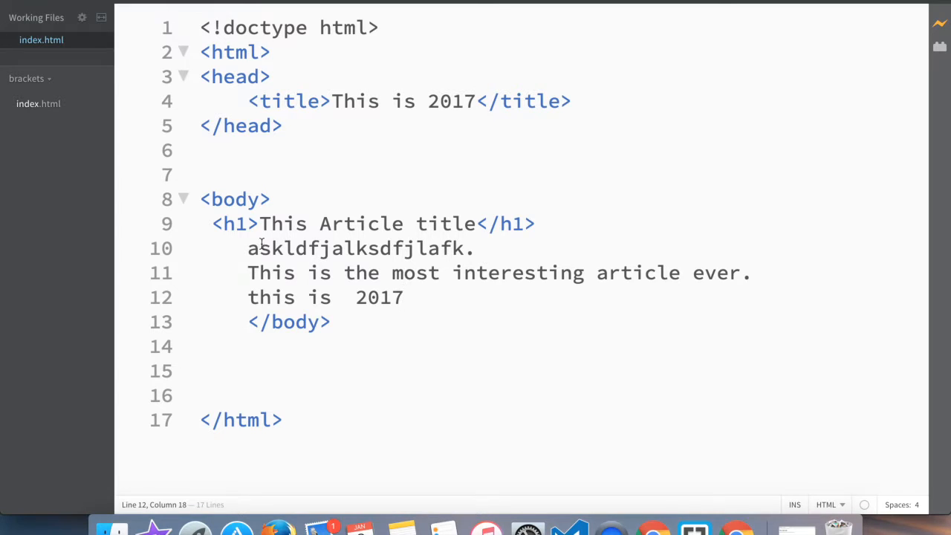
Insert blank lines before </body> so it drops below the three text lines
left_click_drag(247, 248, 404, 297)
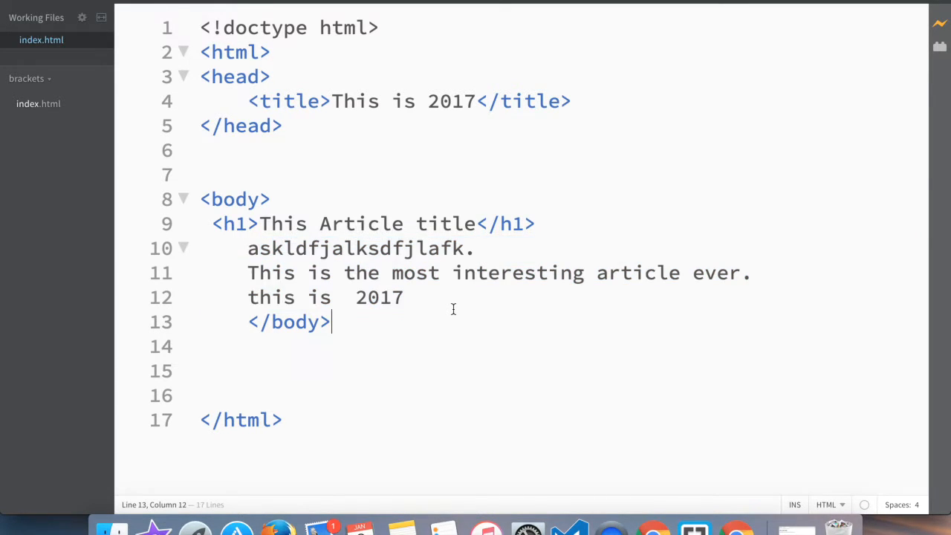
left_click_drag(247, 248, 329, 273)
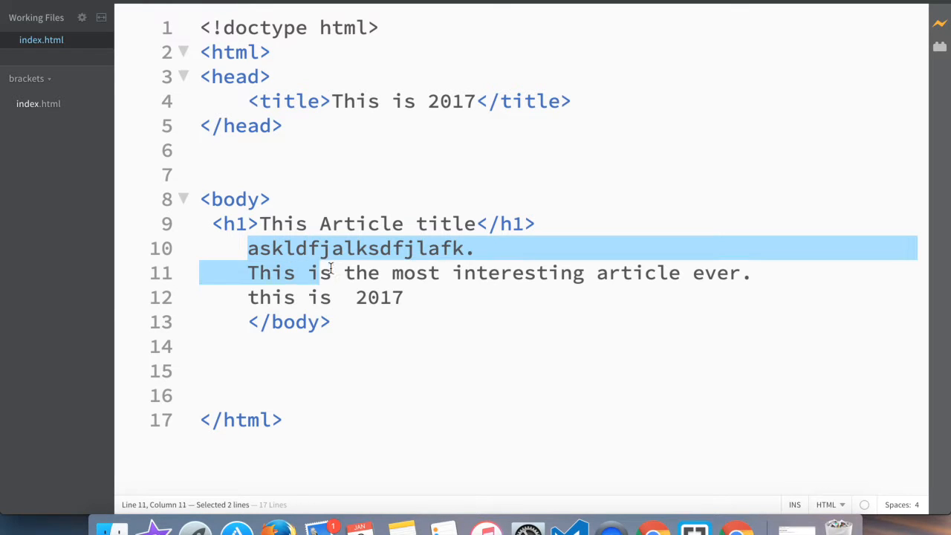
left_click(250, 297)
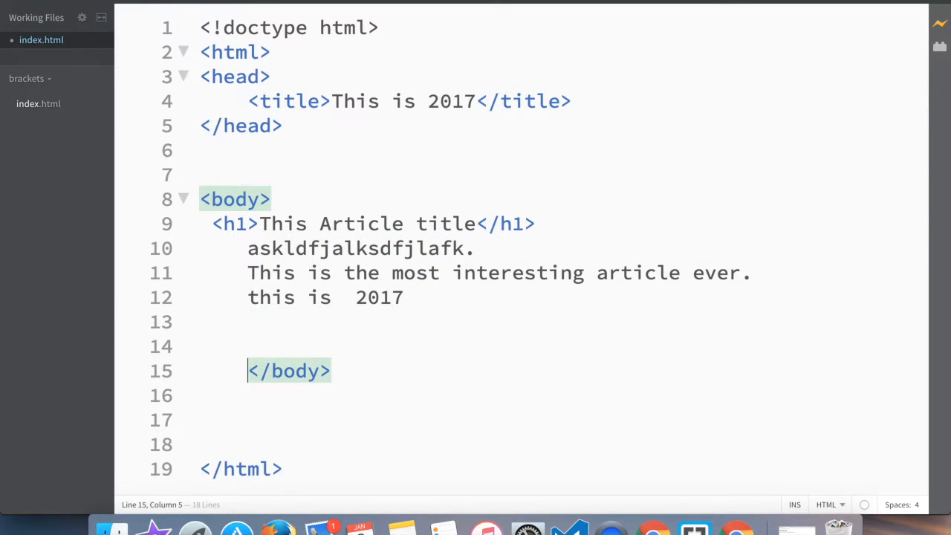
left_click(233, 320)
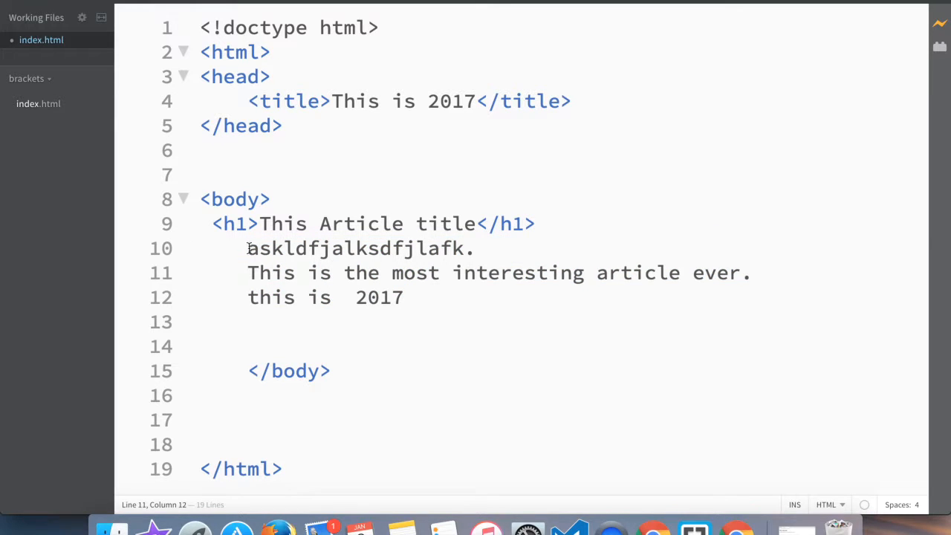
Wrap the gibberish first line in opening <p> and closing </p> tags
type(",")
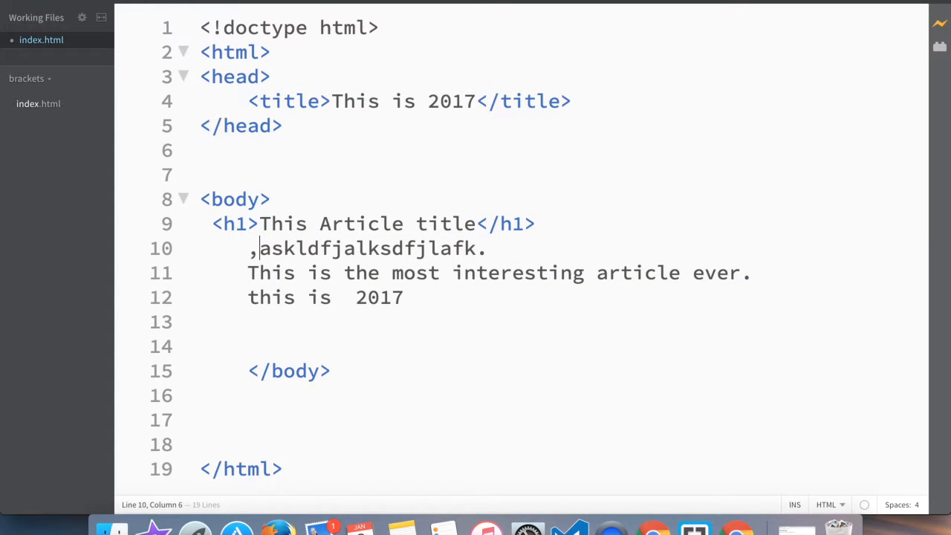
type("<p>")
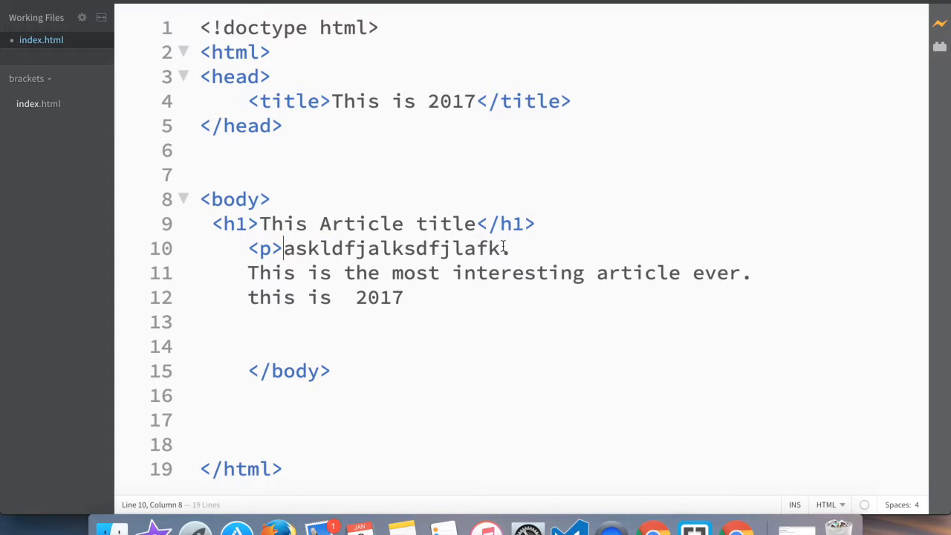
type("<")
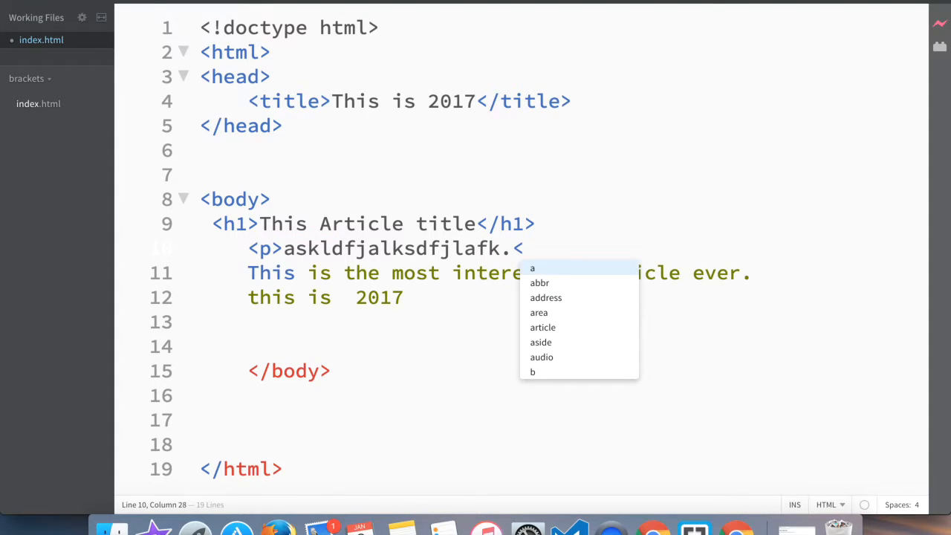
type("</p>p<")
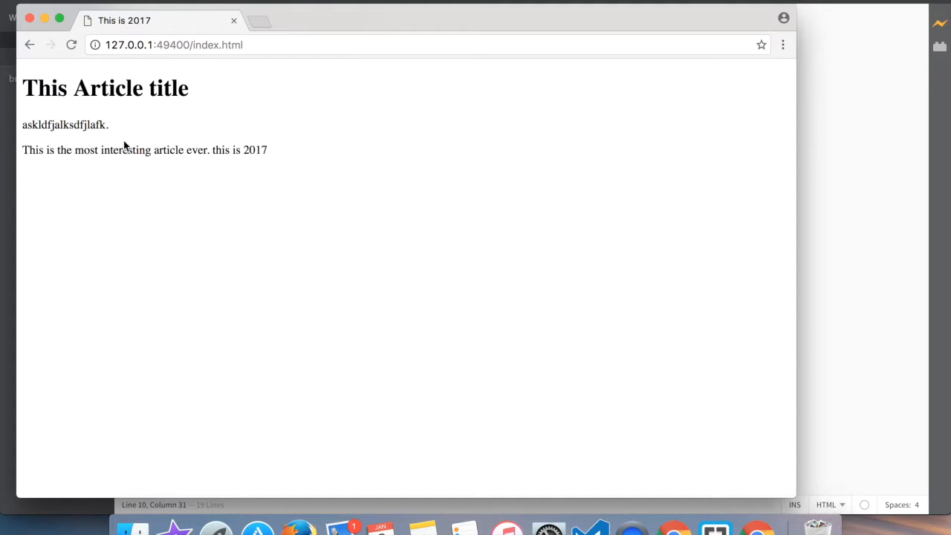
mouse_move(125, 118)
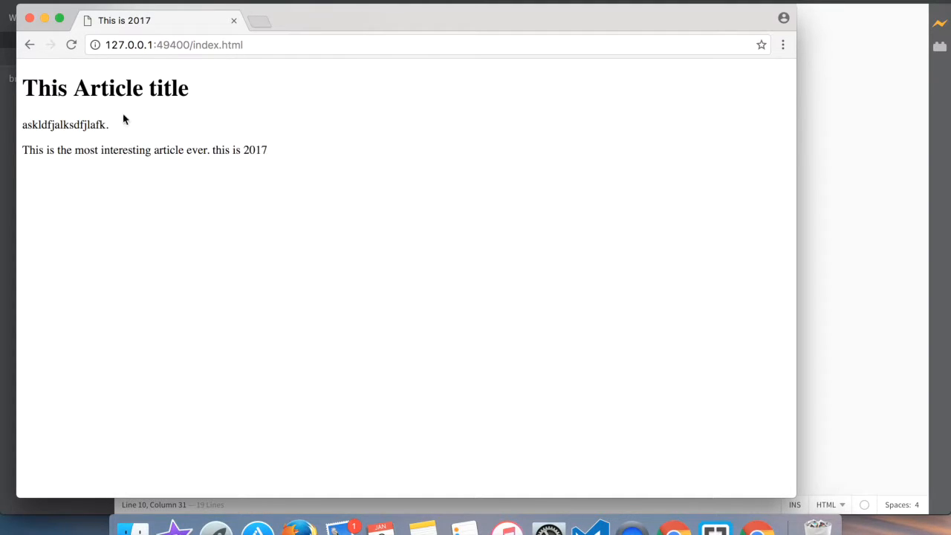
mouse_move(184, 145)
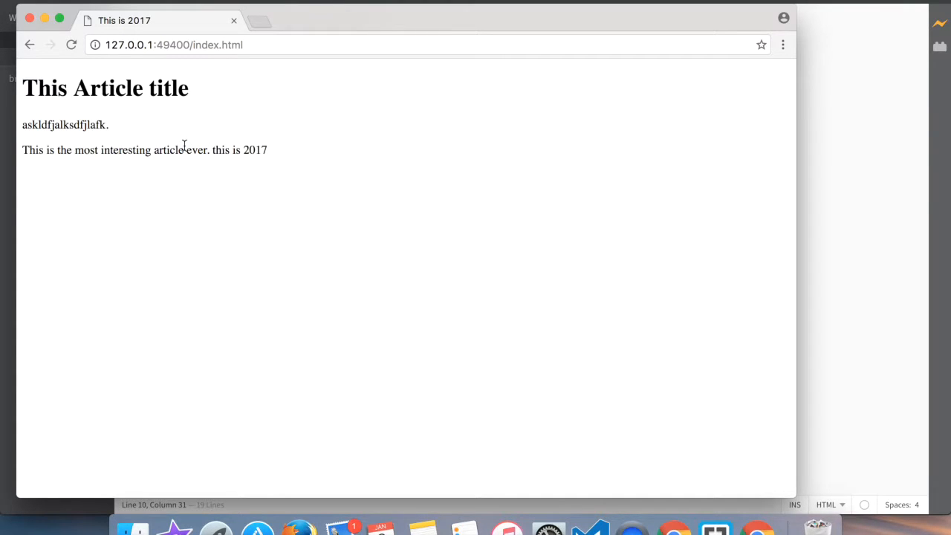
mouse_move(141, 124)
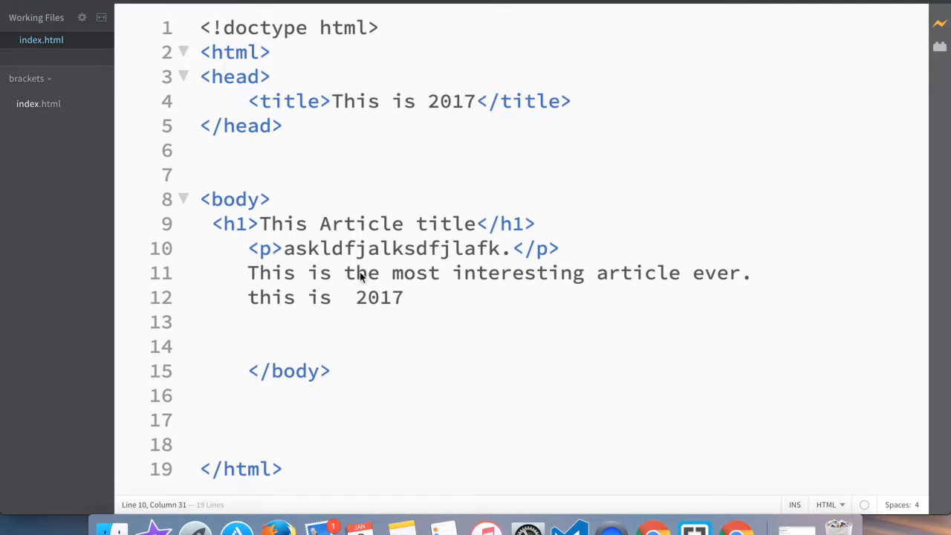
Wrap the second line in <p>…</p>, moving the auto-inserted closing tag to the line end
left_click(249, 274)
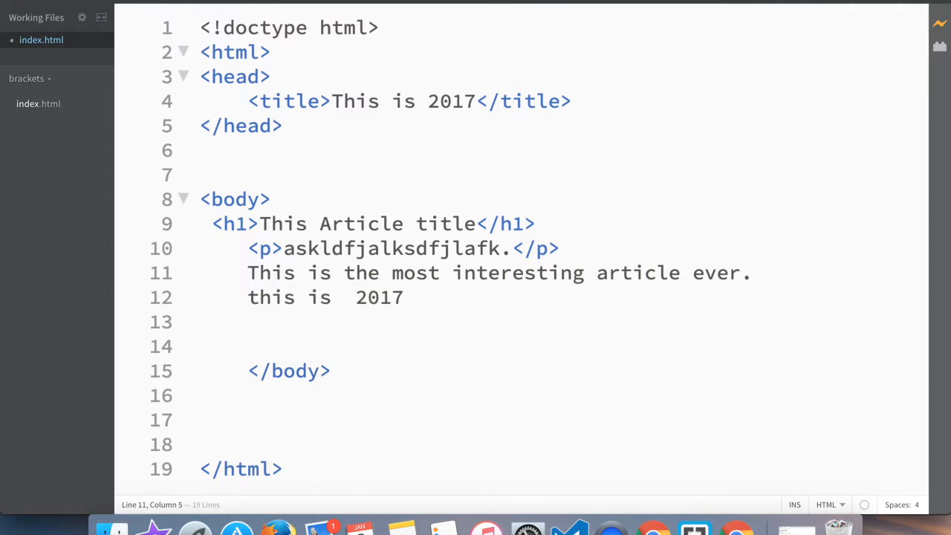
type("<p></p>")
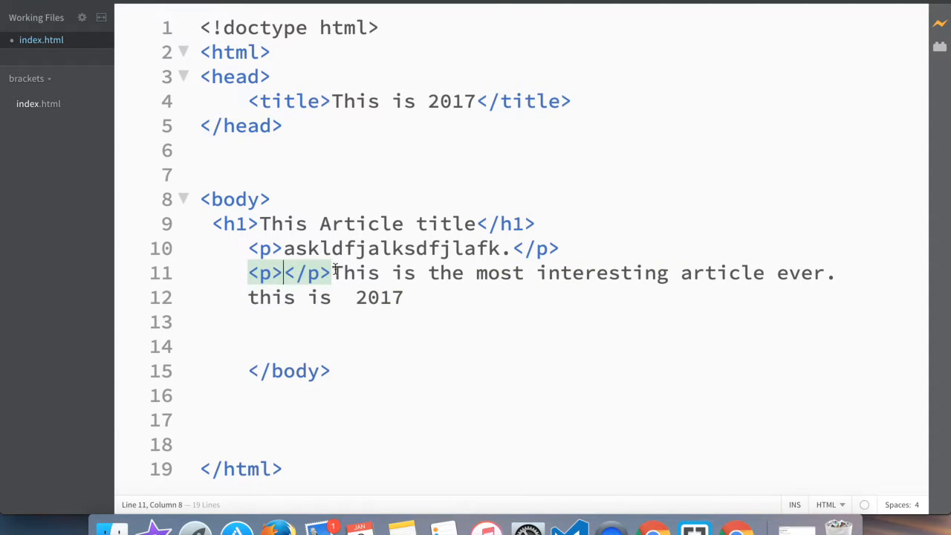
left_click_drag(286, 273, 330, 273)
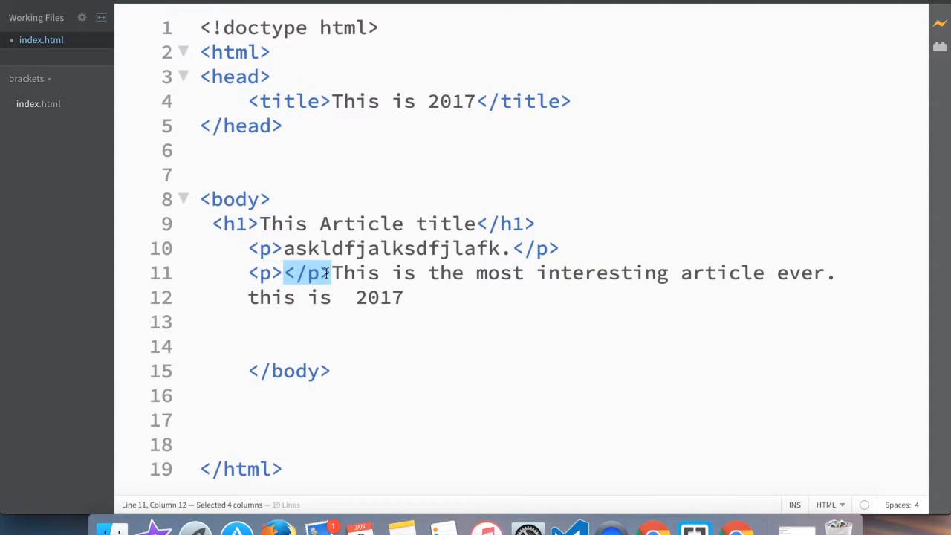
key("Delete")
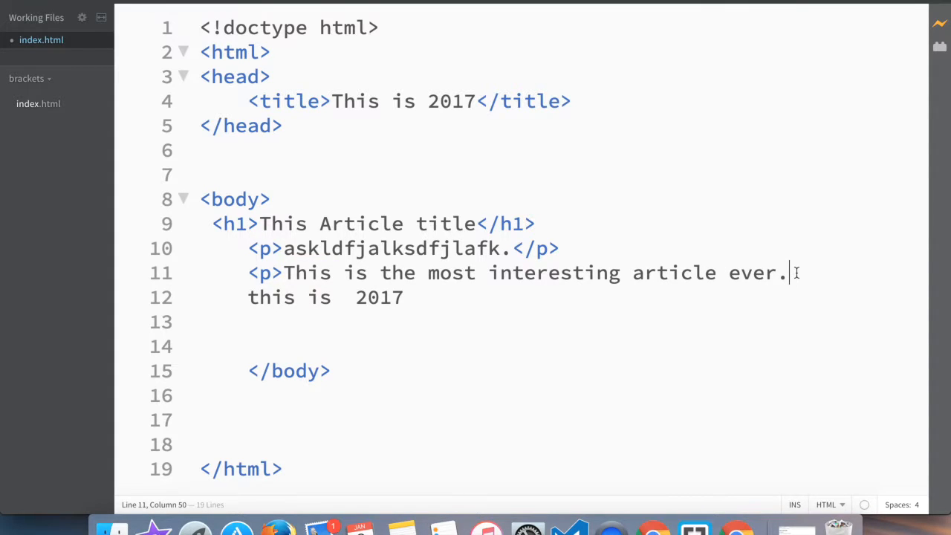
type("</p>")
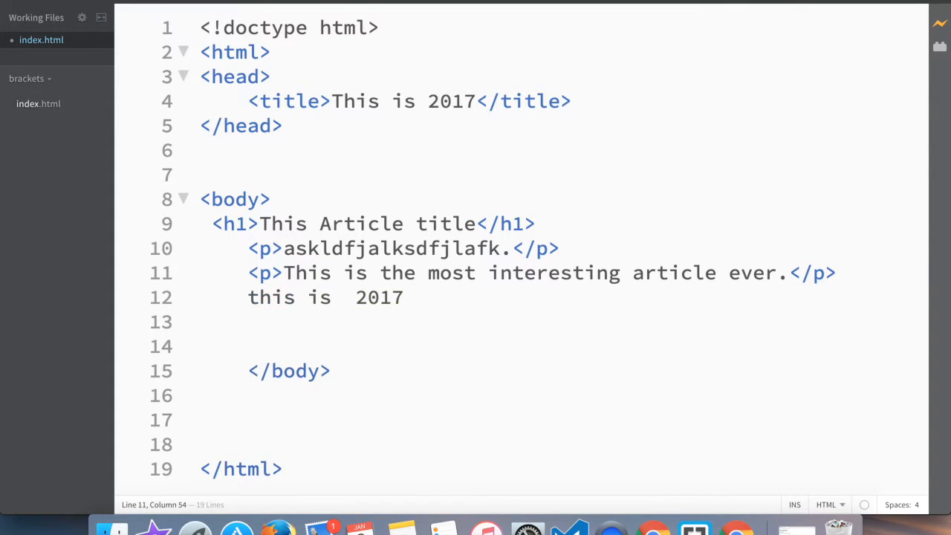
left_click(838, 274)
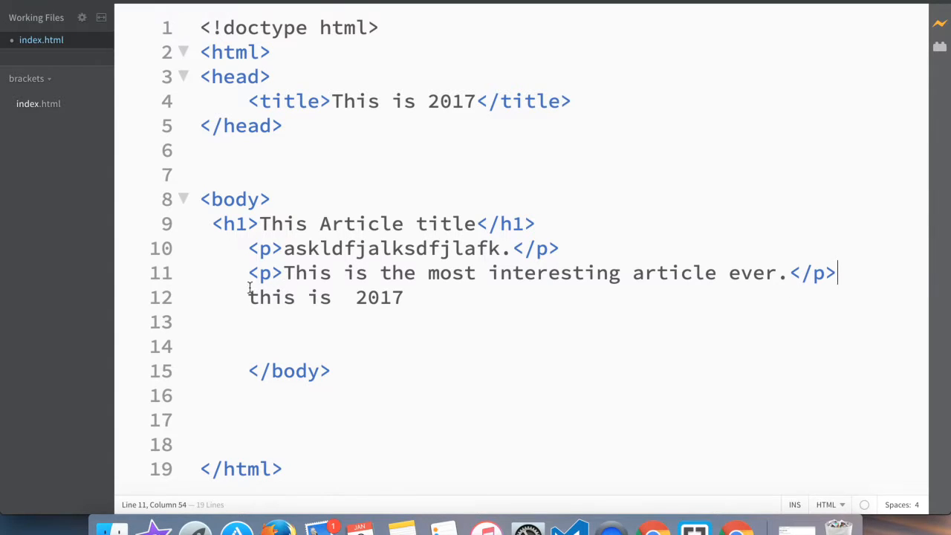
Start a <p> before the third line and cut the stray auto-inserted </p>
left_click(266, 297)
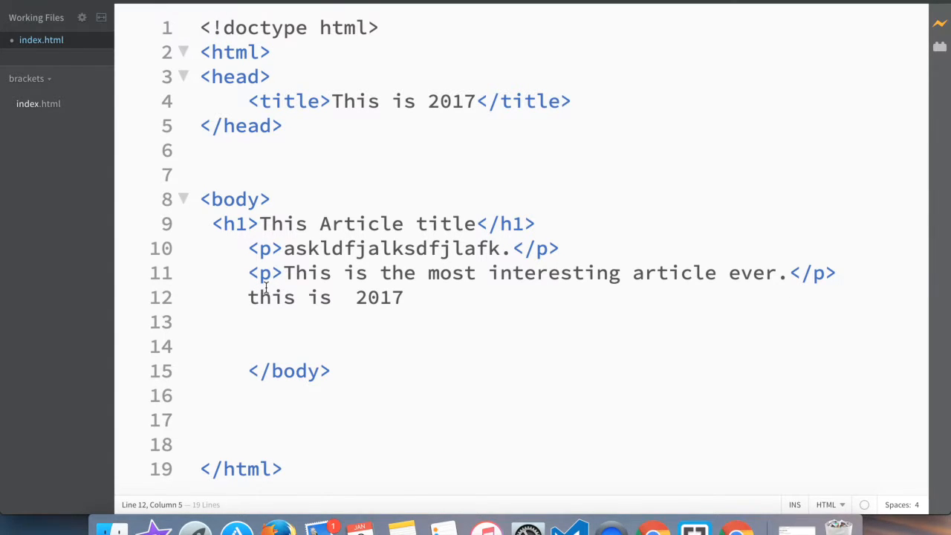
type("<p></p>")
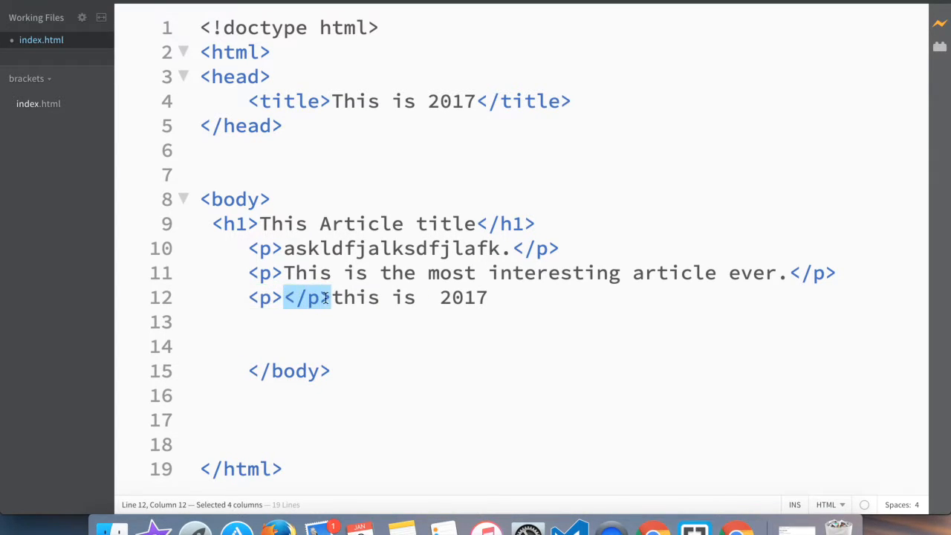
right_click(304, 297)
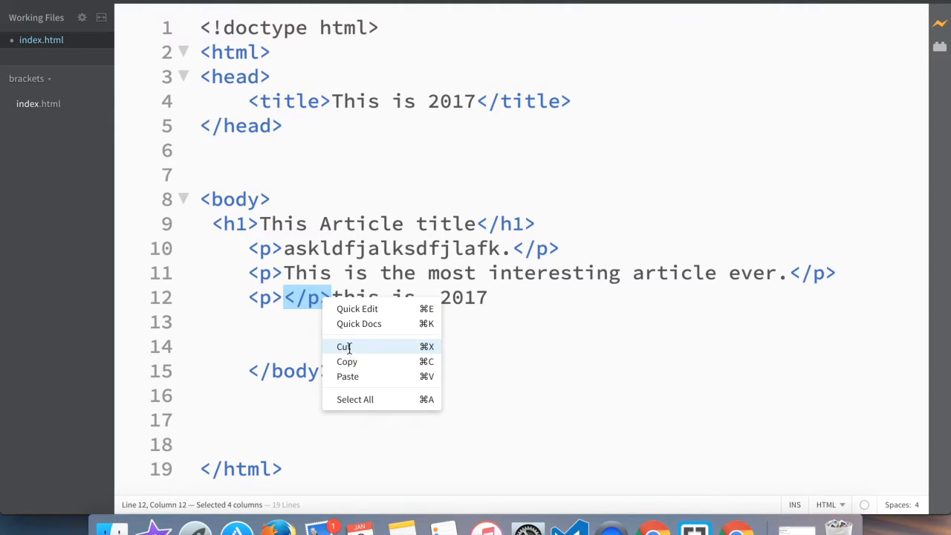
left_click(345, 346)
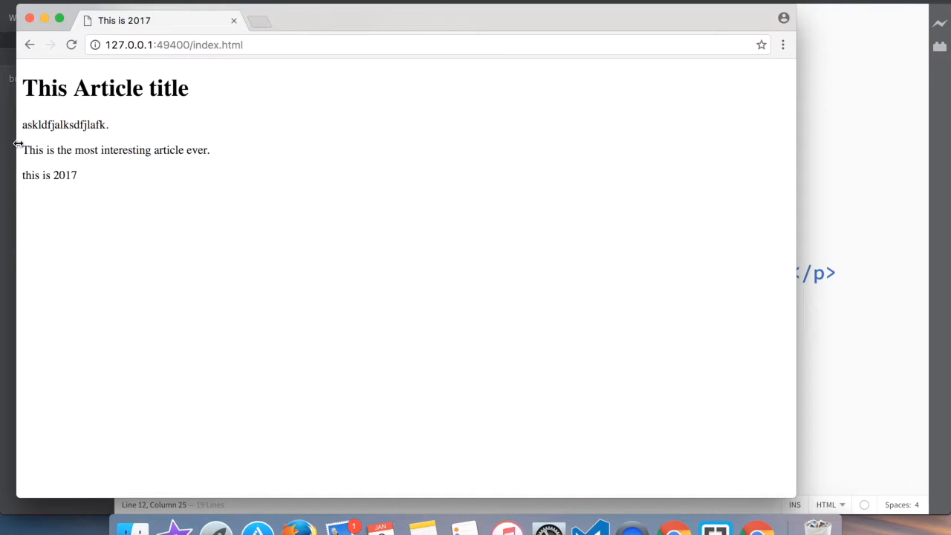
mouse_move(37, 229)
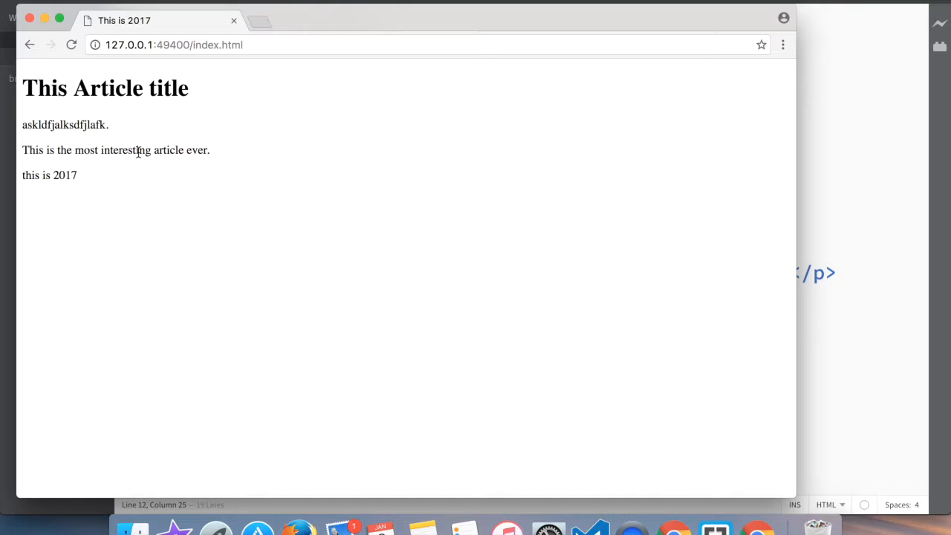
mouse_move(105, 194)
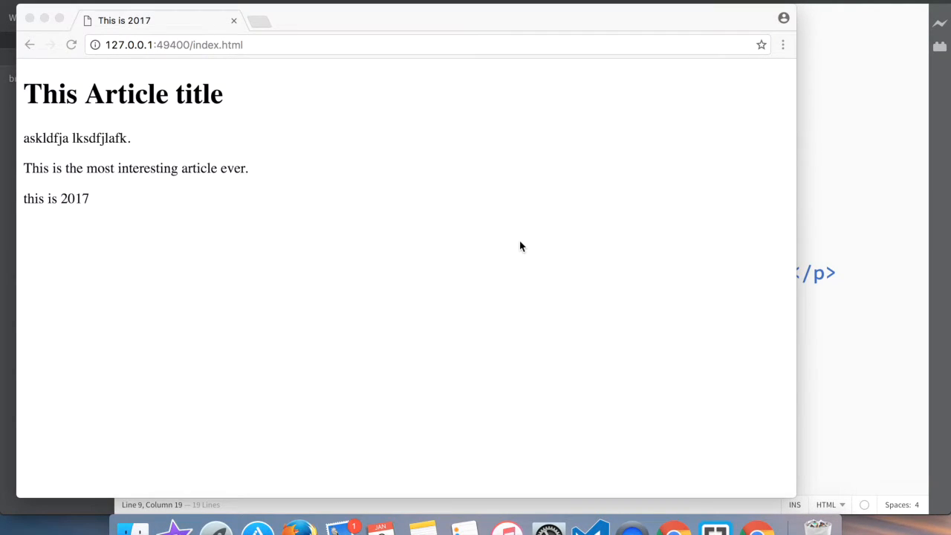
mouse_move(315, 265)
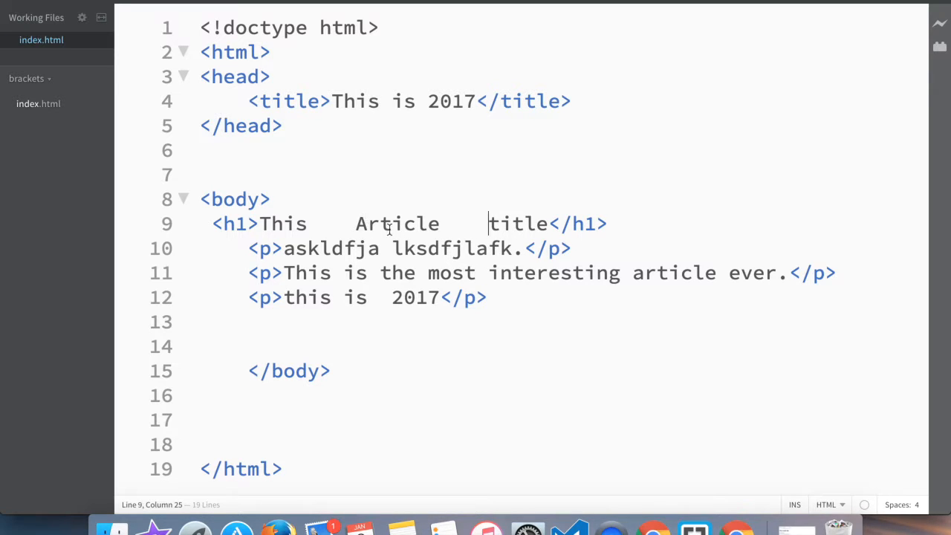
mouse_move(528, 248)
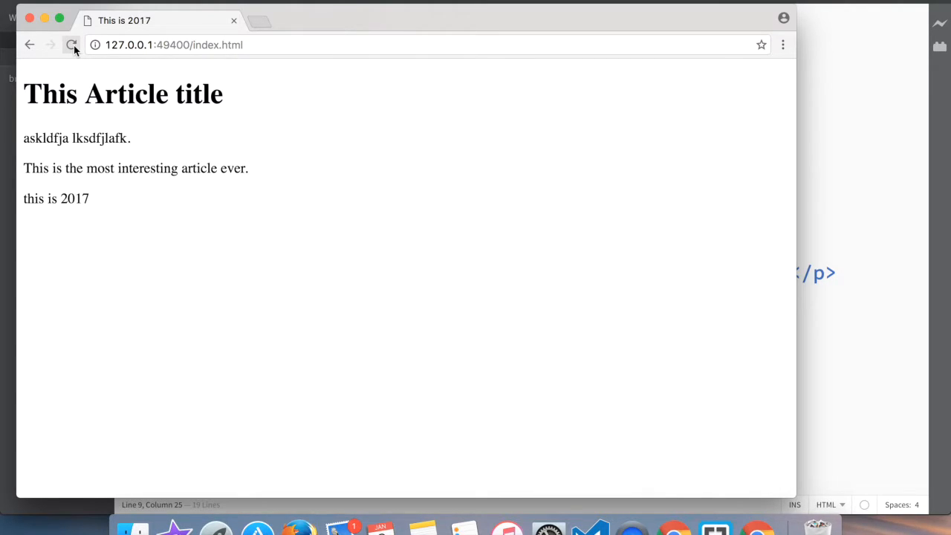
mouse_move(71, 44)
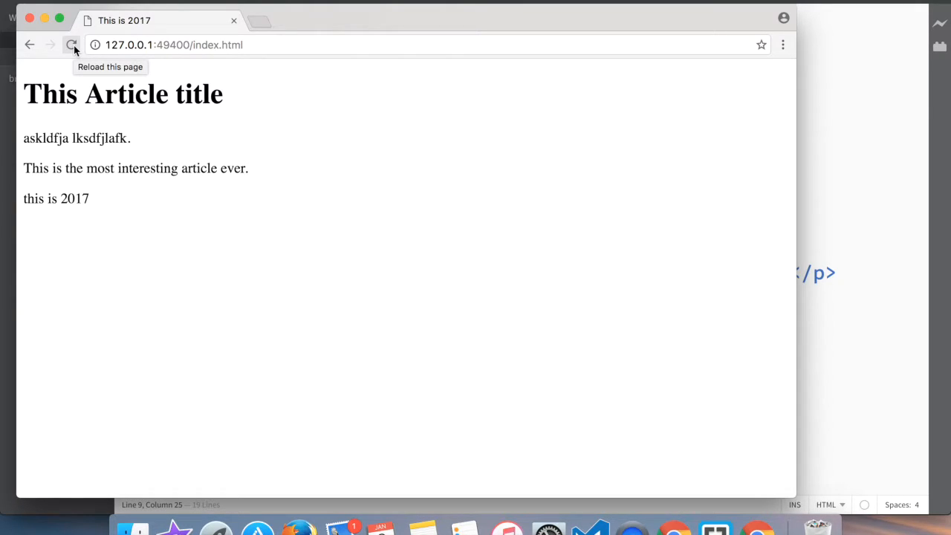
mouse_move(33, 67)
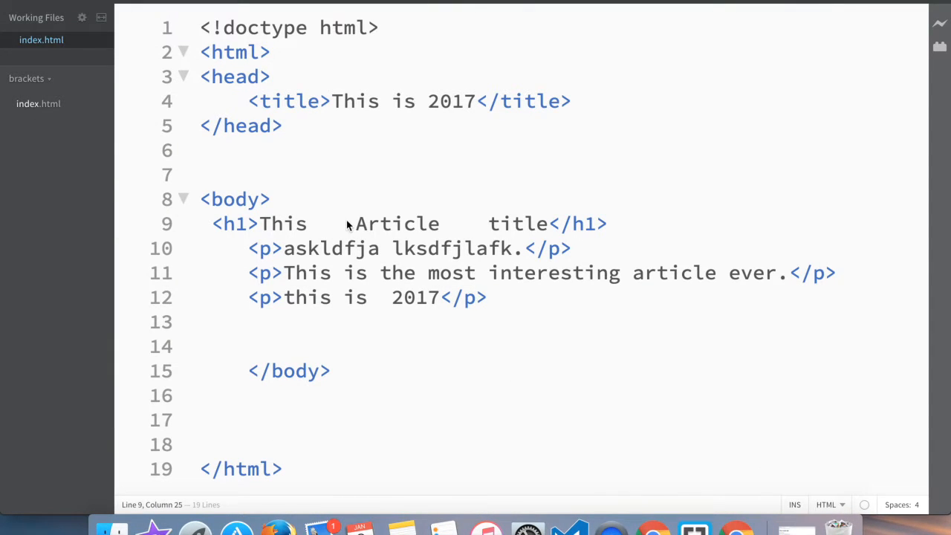
mouse_move(300, 223)
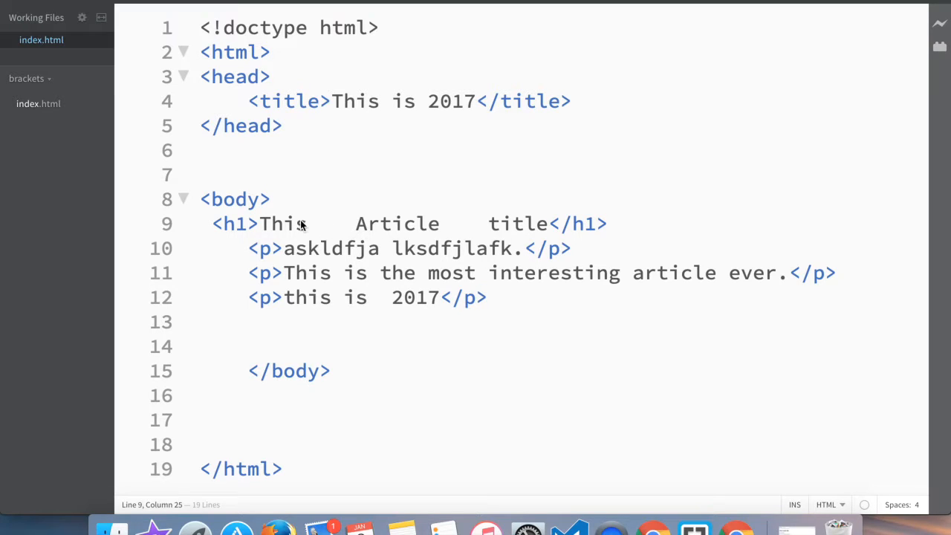
mouse_move(478, 232)
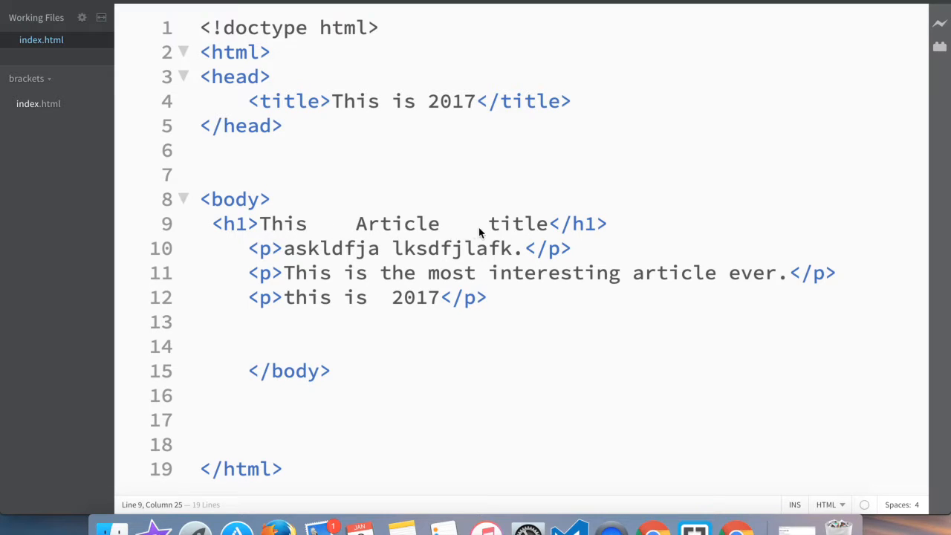
mouse_move(478, 226)
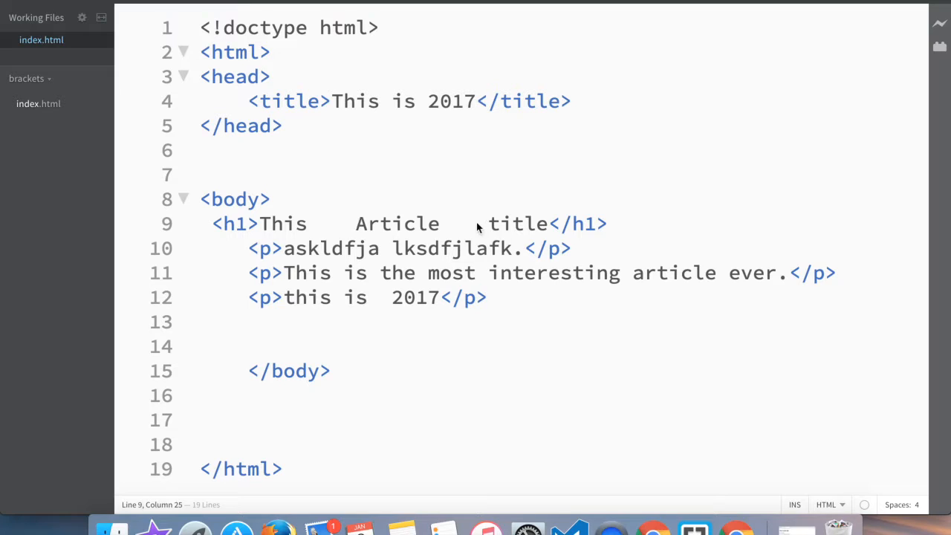
mouse_move(416, 236)
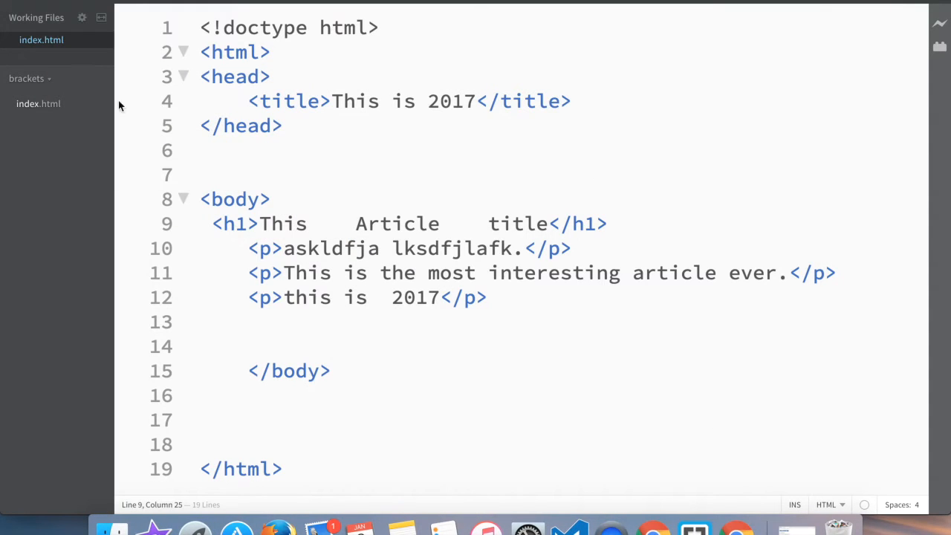
mouse_move(466, 251)
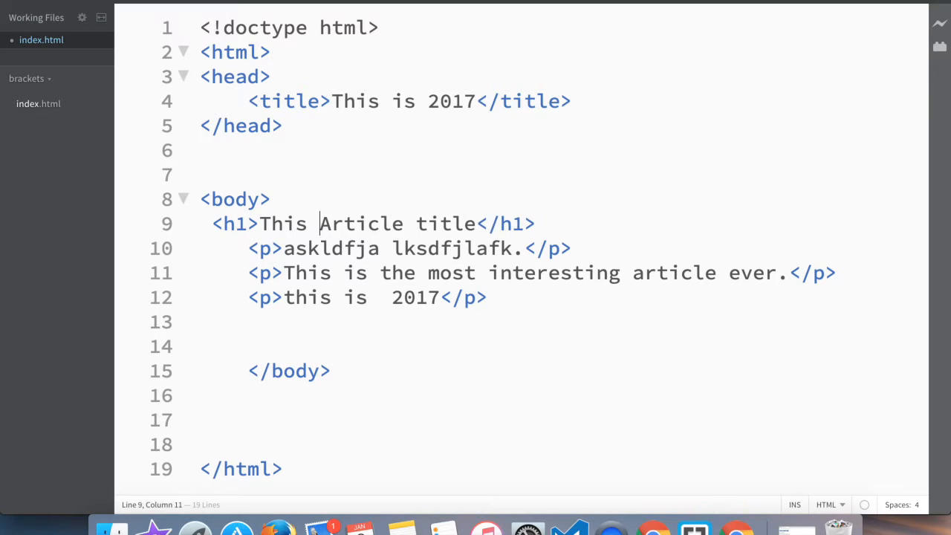
Surround 'most' with <br/> tags and remove the duplicated word
left_click(402, 248)
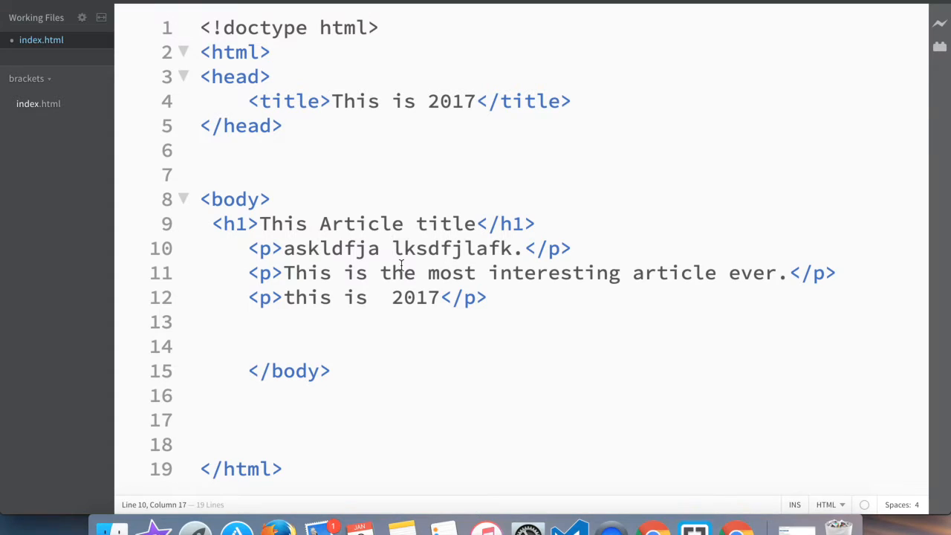
mouse_move(449, 274)
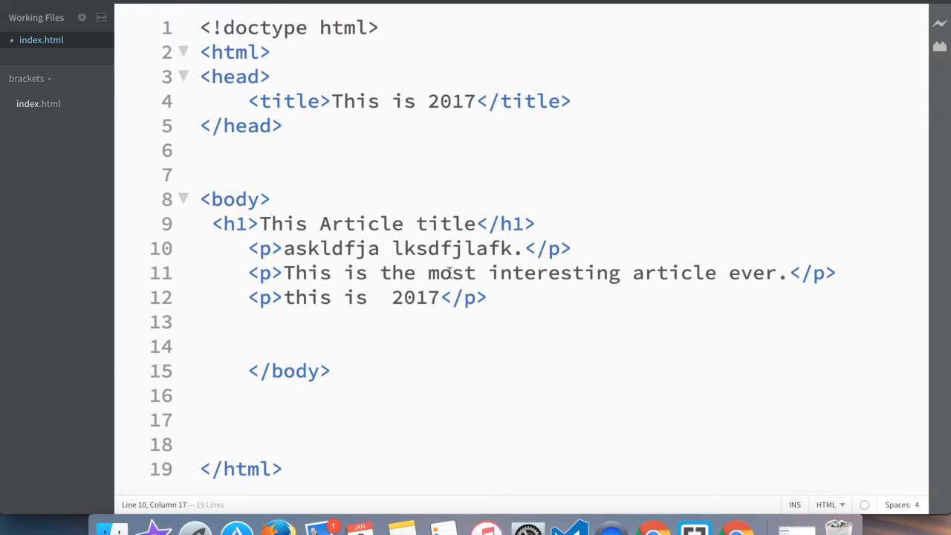
double_click(452, 273)
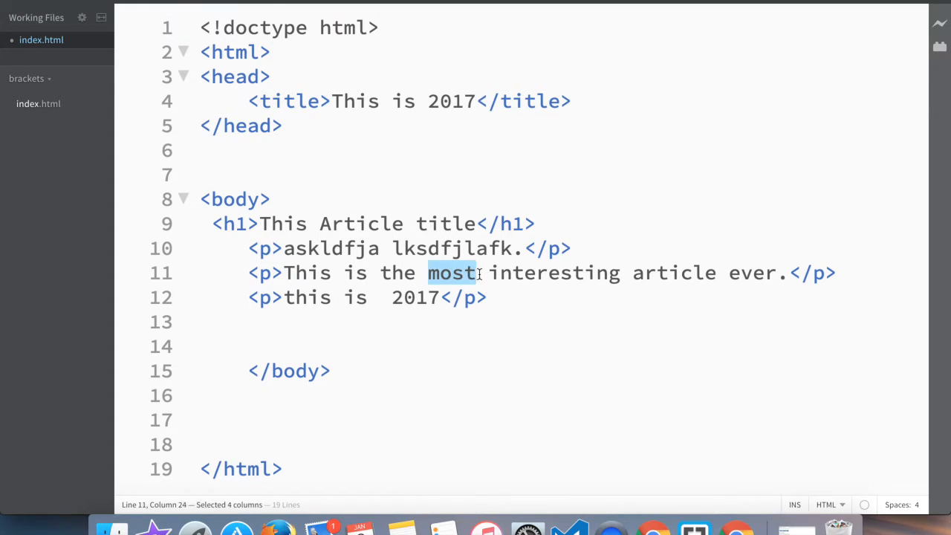
mouse_move(719, 273)
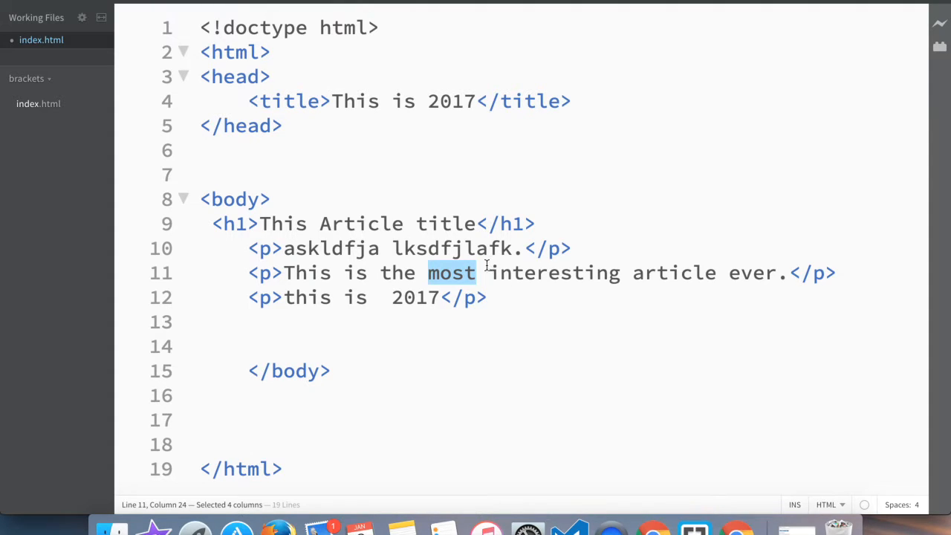
left_click(553, 274)
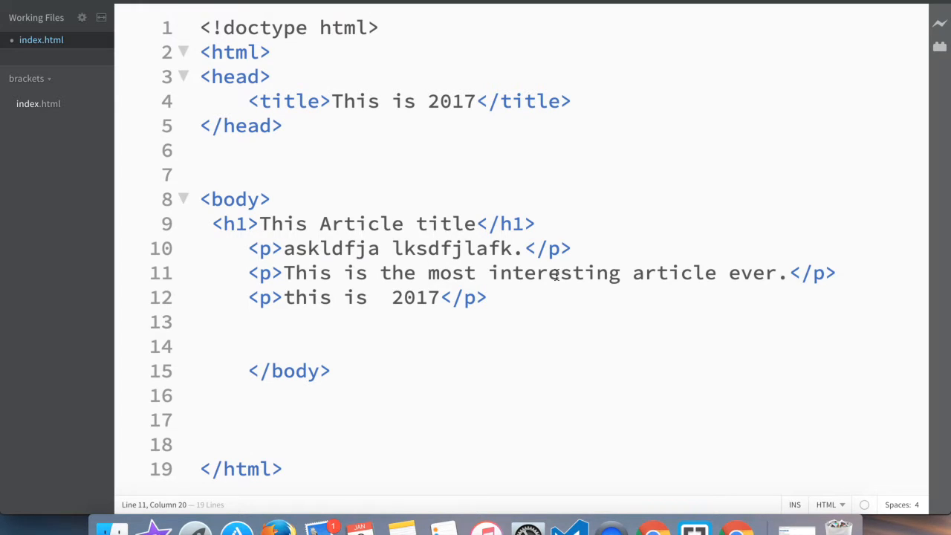
type("<br/></br/>")
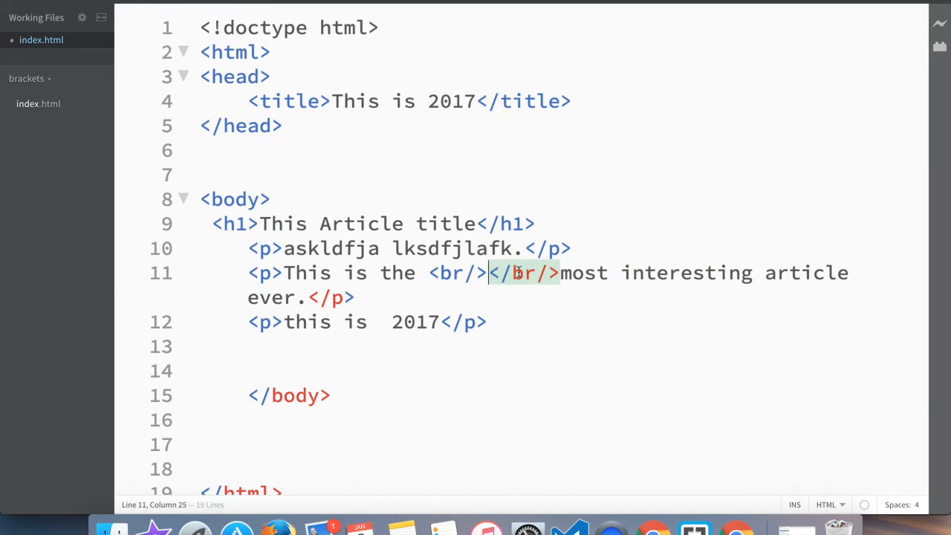
type("most")
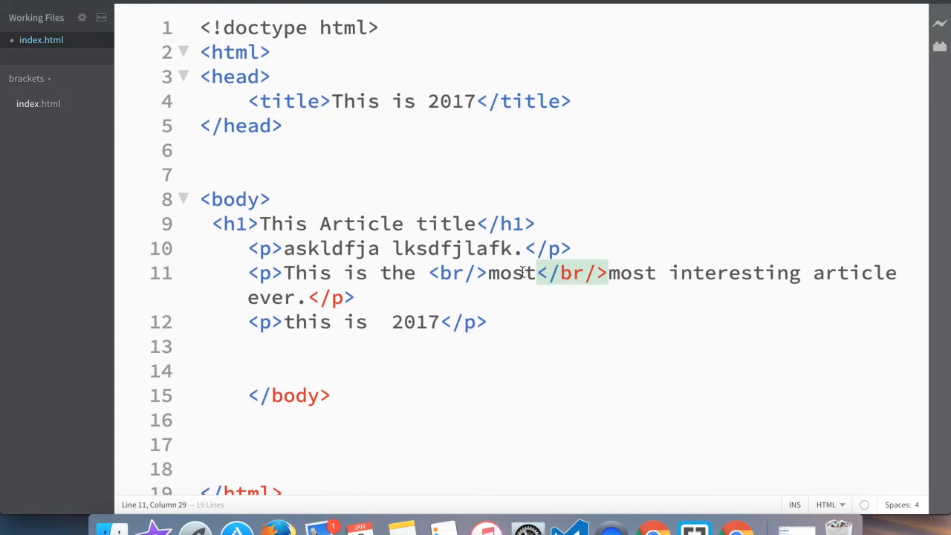
double_click(632, 273)
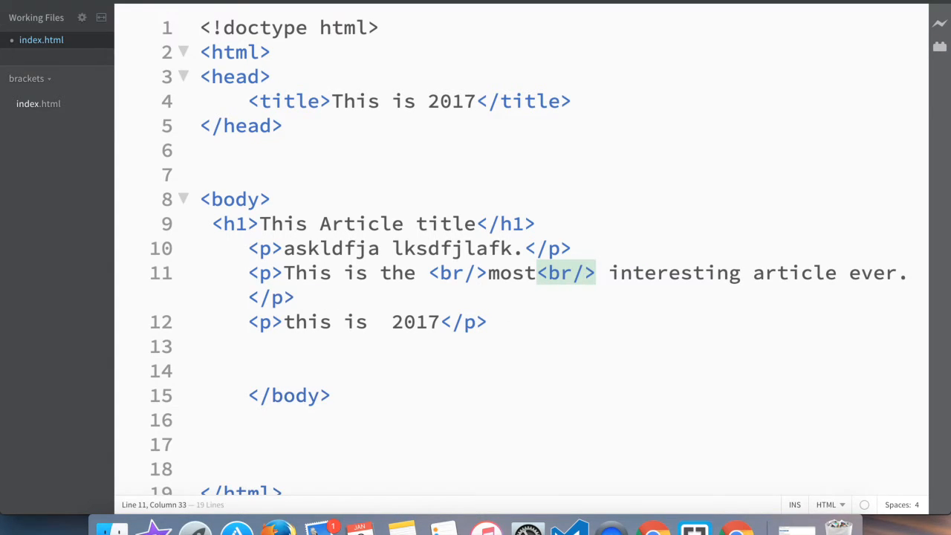
mouse_move(499, 300)
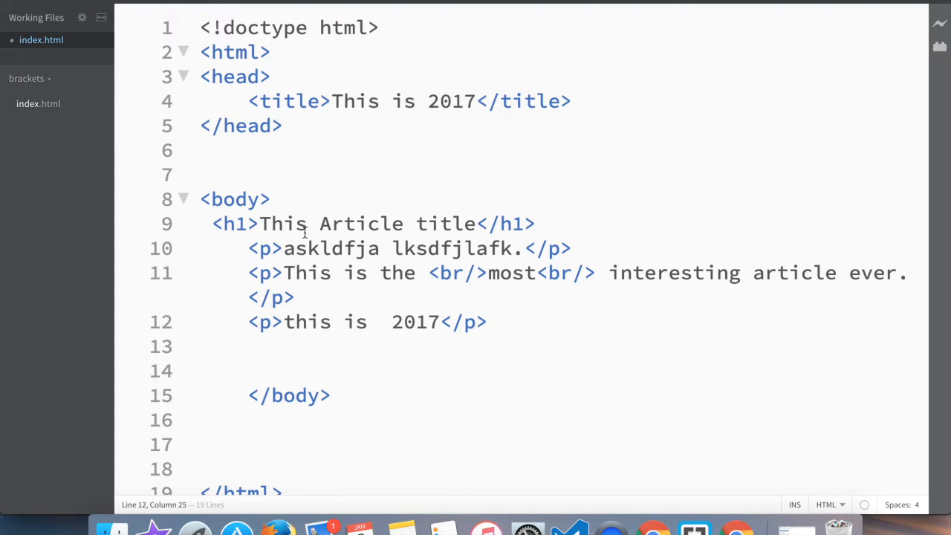
mouse_move(735, 528)
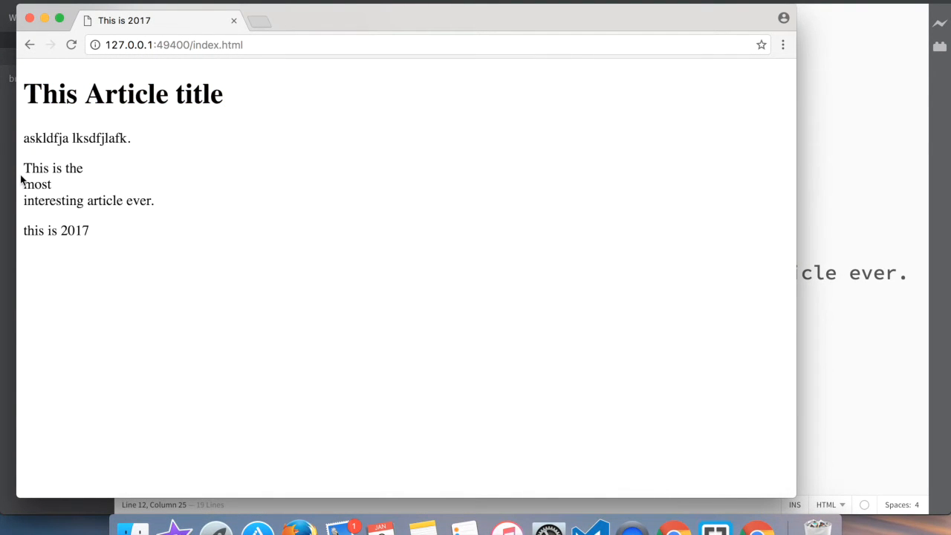
mouse_move(54, 186)
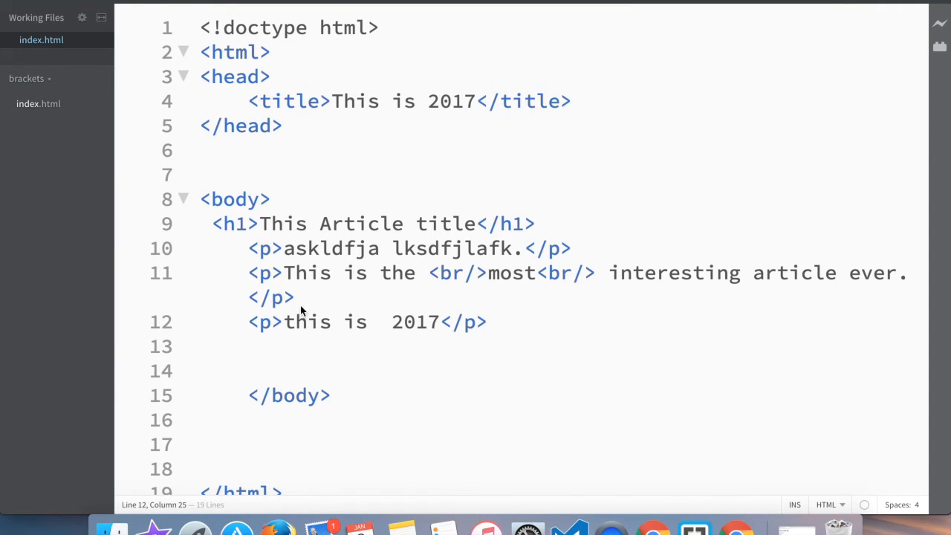
mouse_move(387, 298)
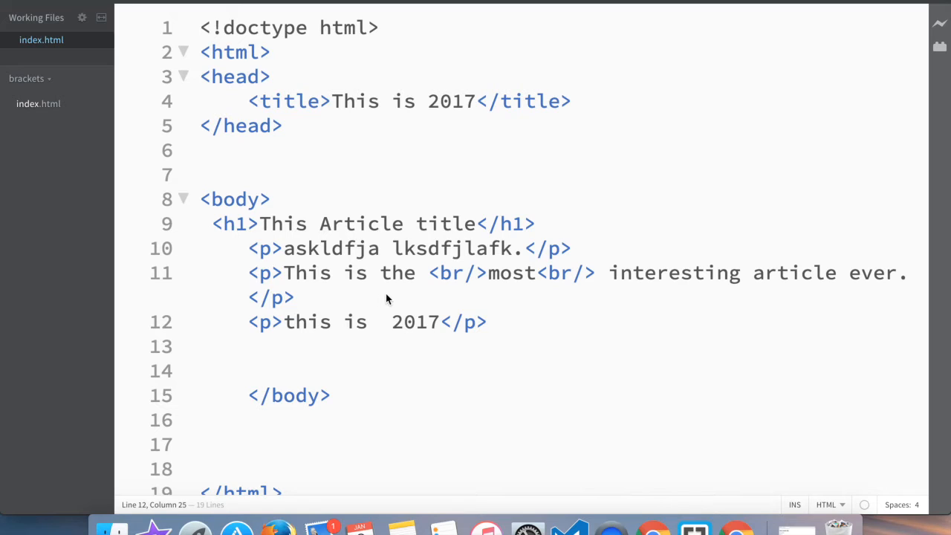
mouse_move(380, 300)
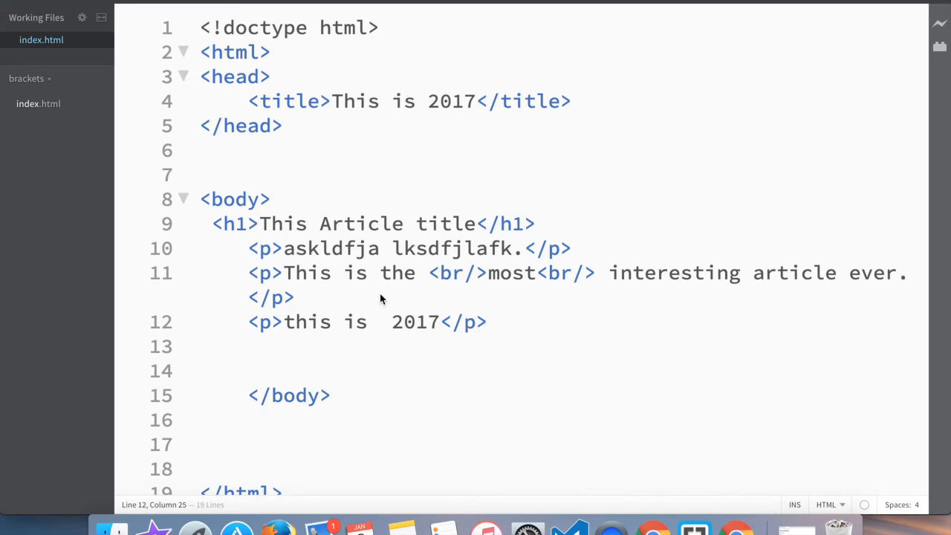
mouse_move(370, 348)
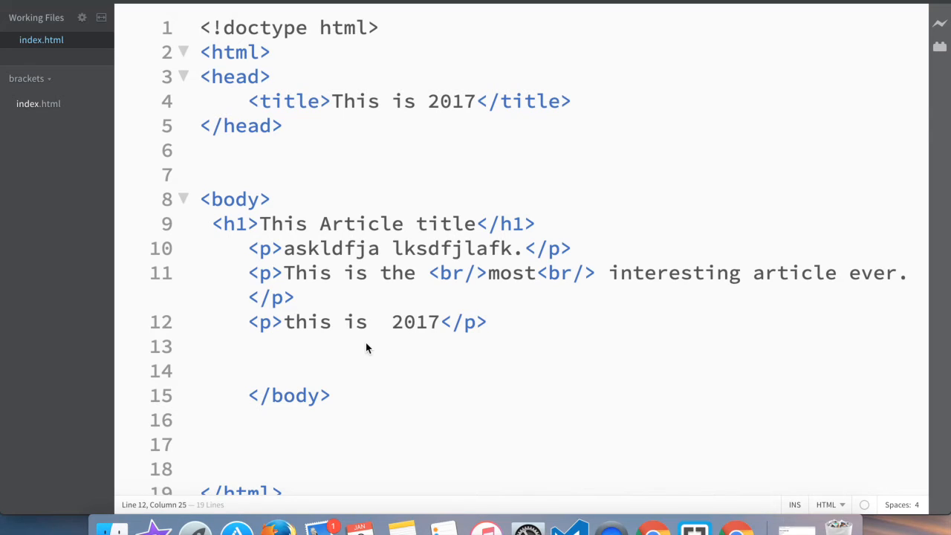
Insert an <hr/> tag on a new line after the first paragraph
left_click(487, 321)
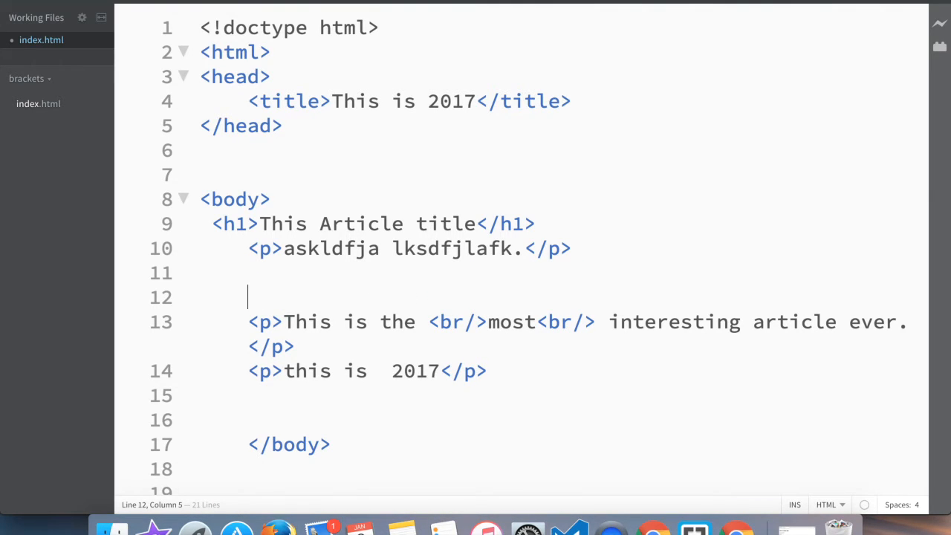
type("<")
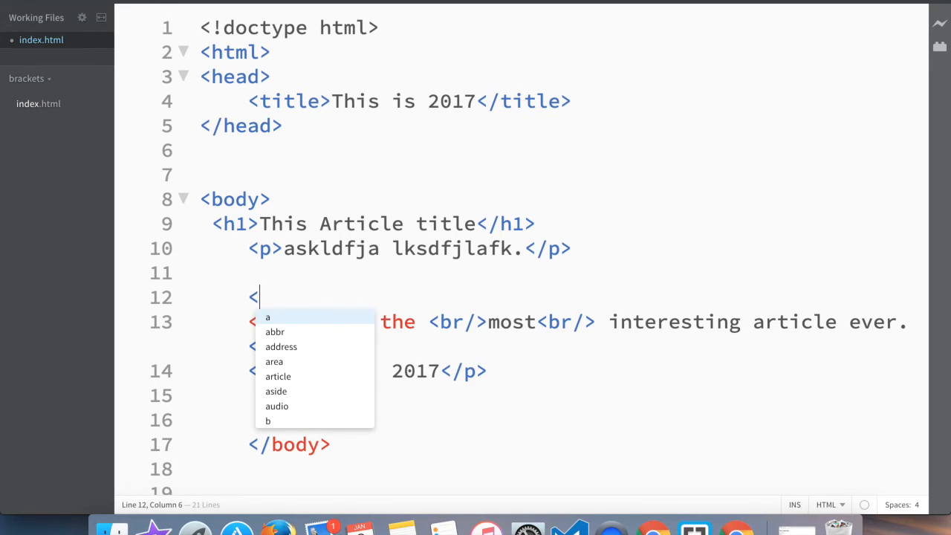
type("hr/")
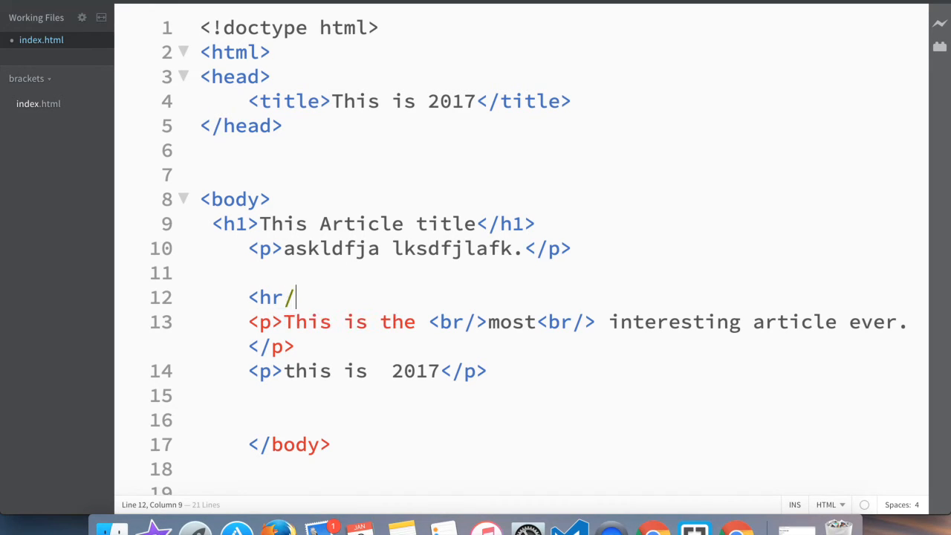
type(">")
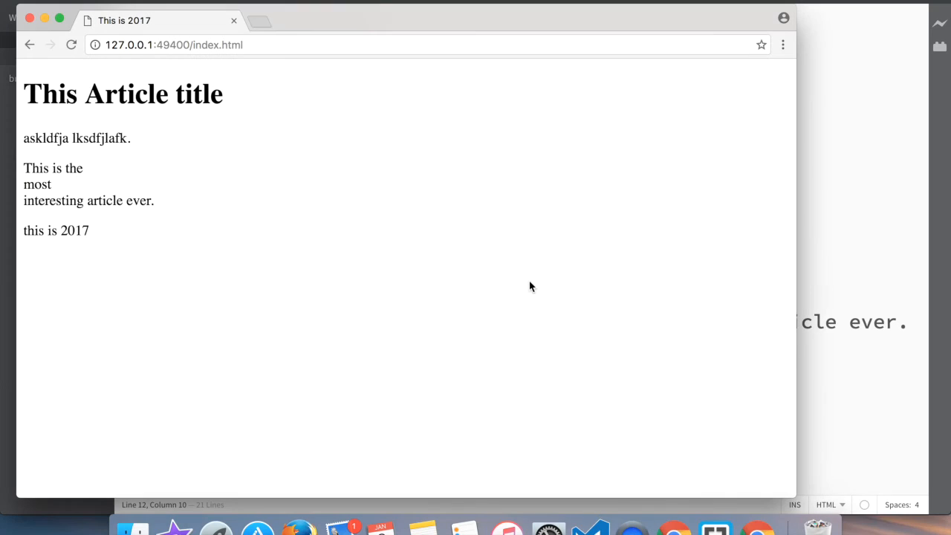
left_click(72, 44)
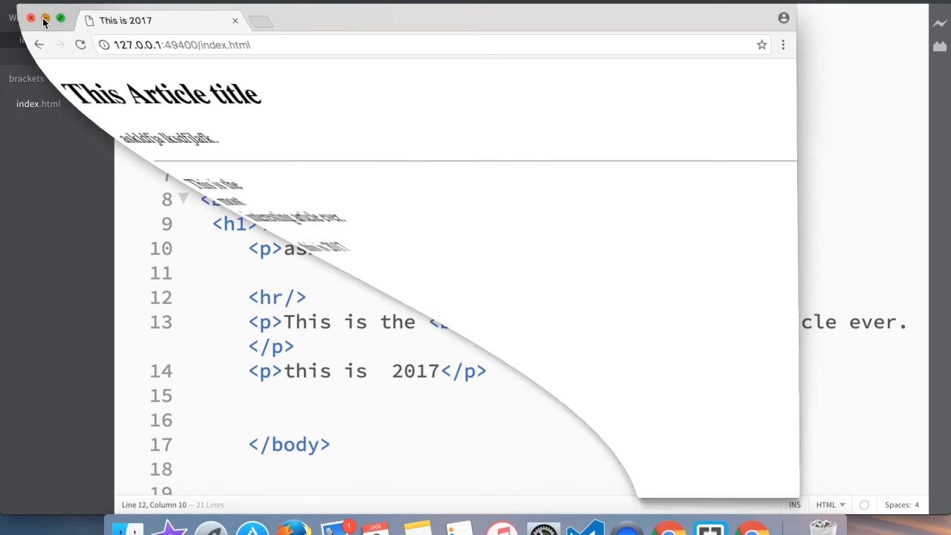
left_click(31, 18)
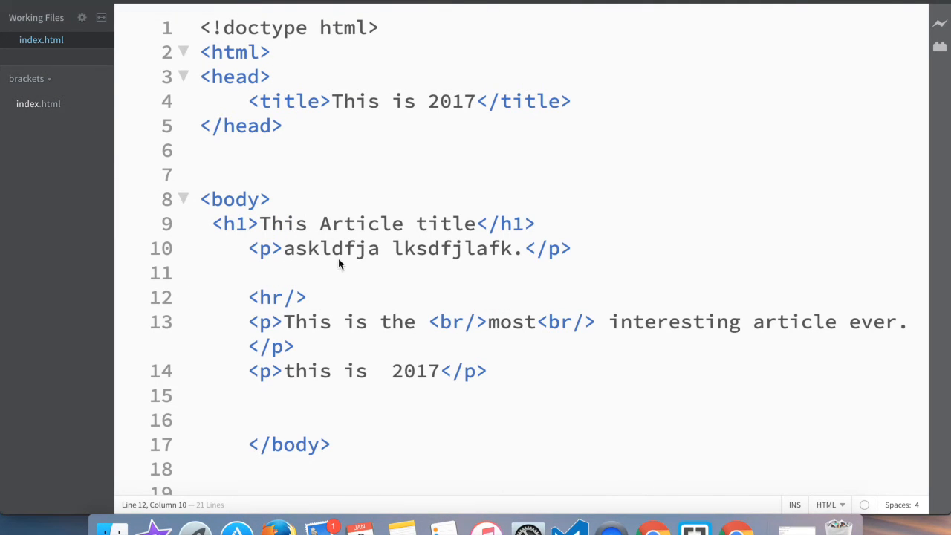
mouse_move(324, 336)
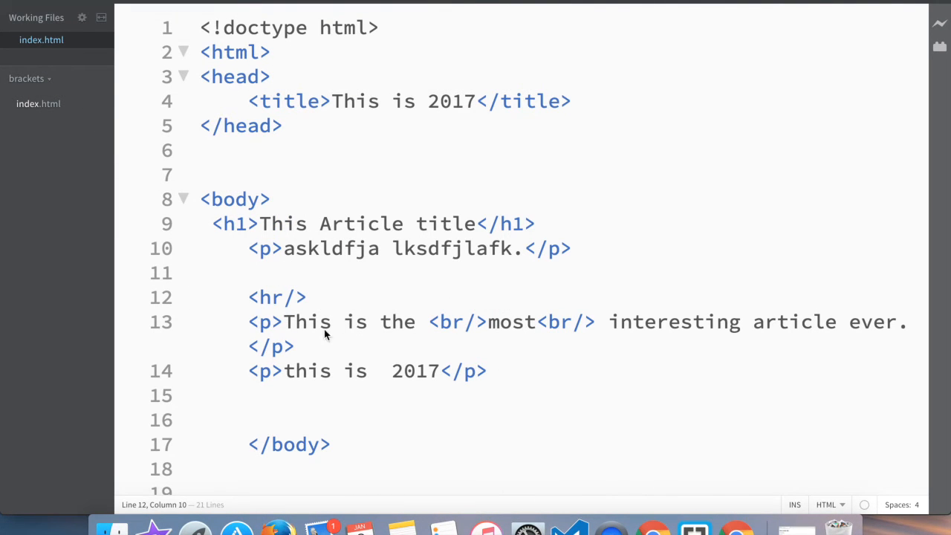
mouse_move(498, 330)
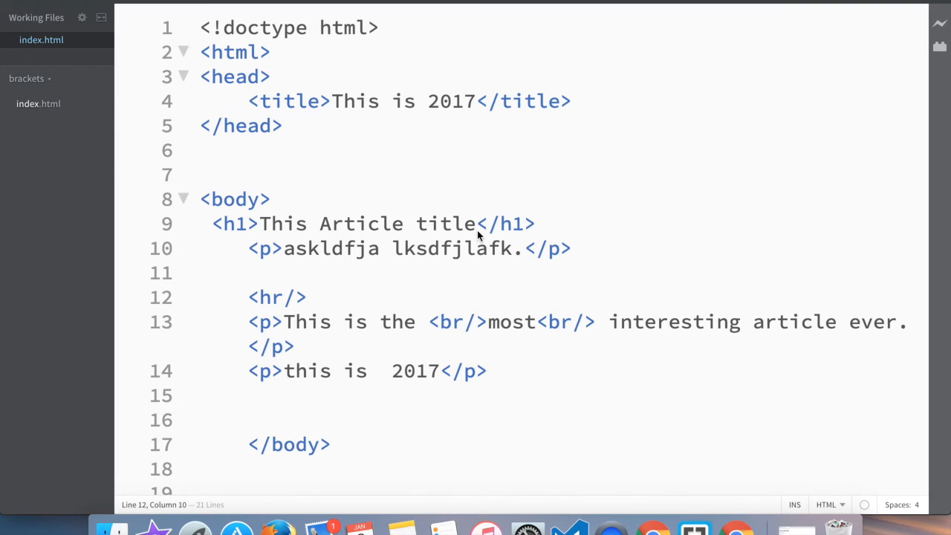
mouse_move(508, 200)
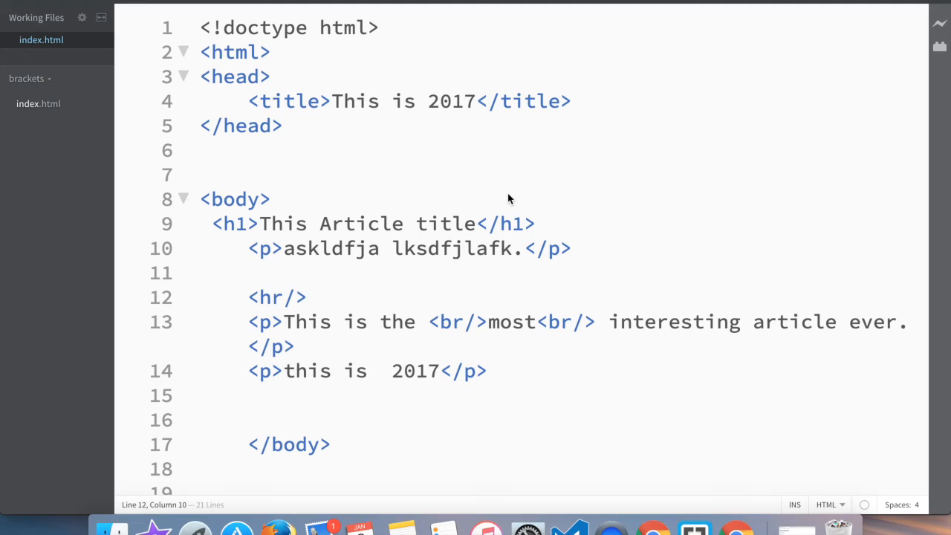
mouse_move(602, 66)
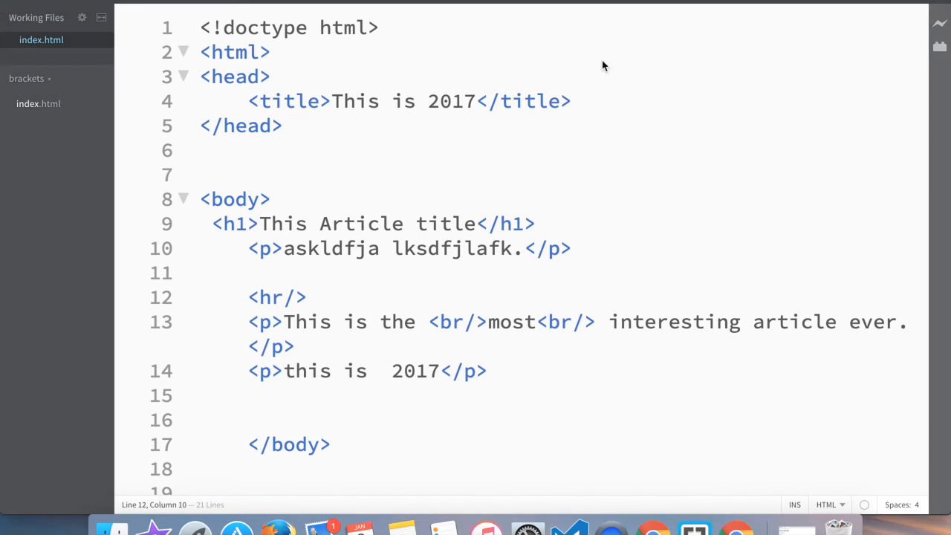